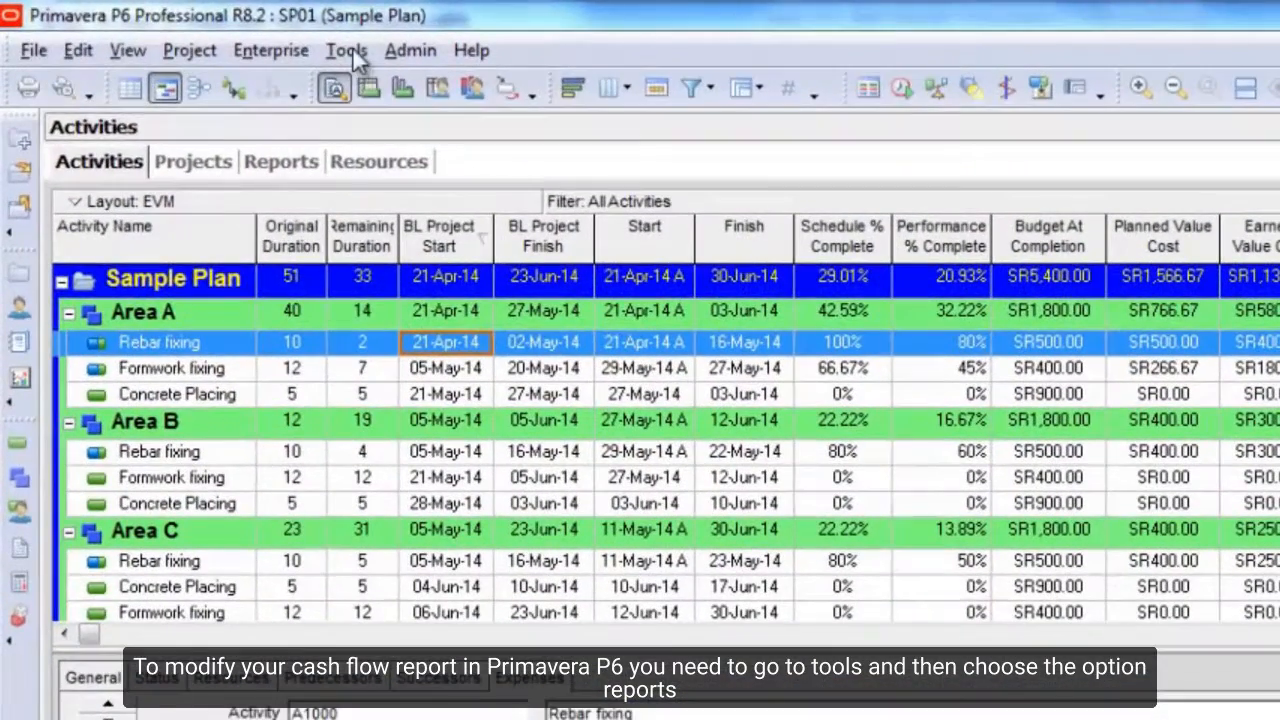
Step: Go to Tools > Reports and select the Cost & Schedule report group
{"action": "left_click", "coordinate": [346, 50]}
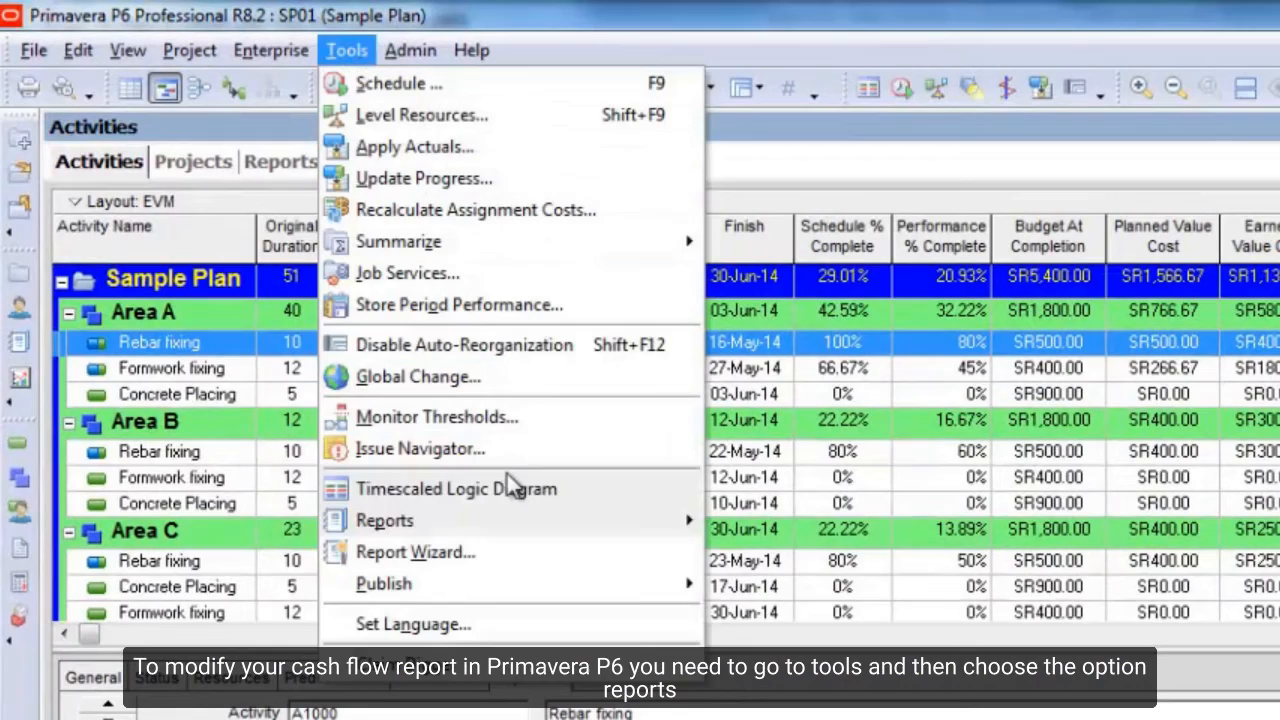
{"action": "left_click", "coordinate": [384, 520]}
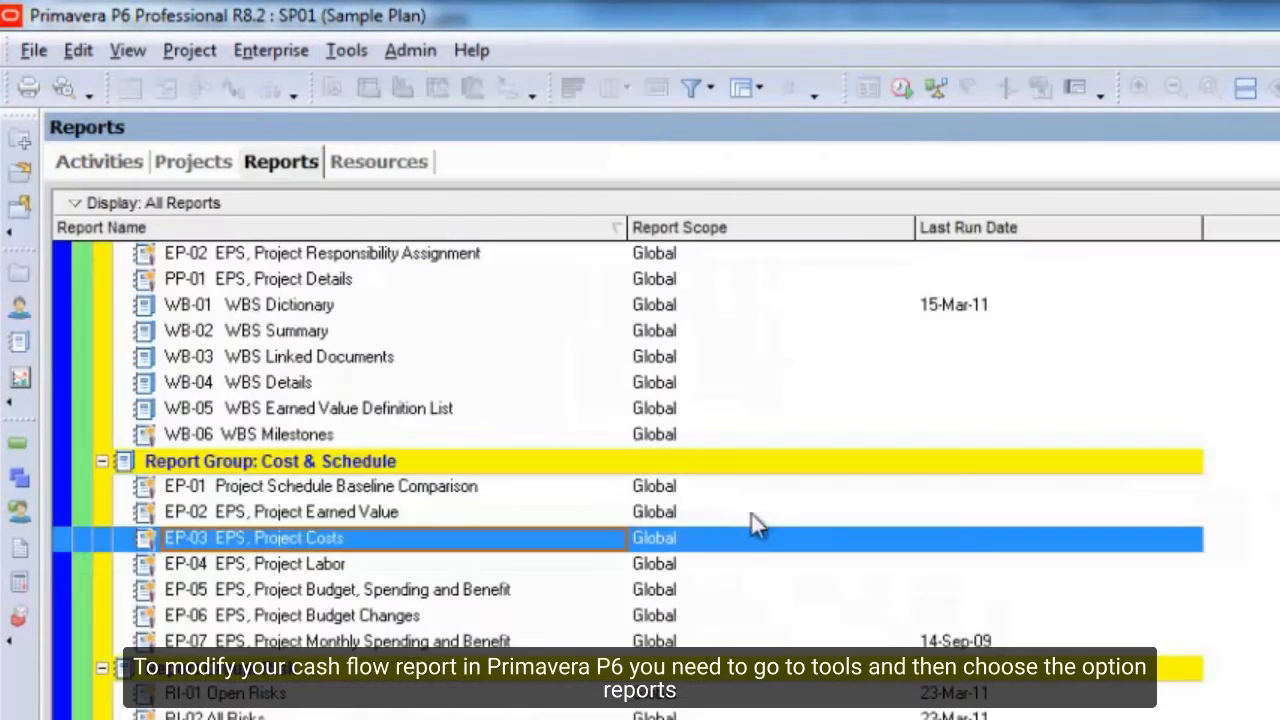
{"action": "left_click", "coordinate": [270, 460]}
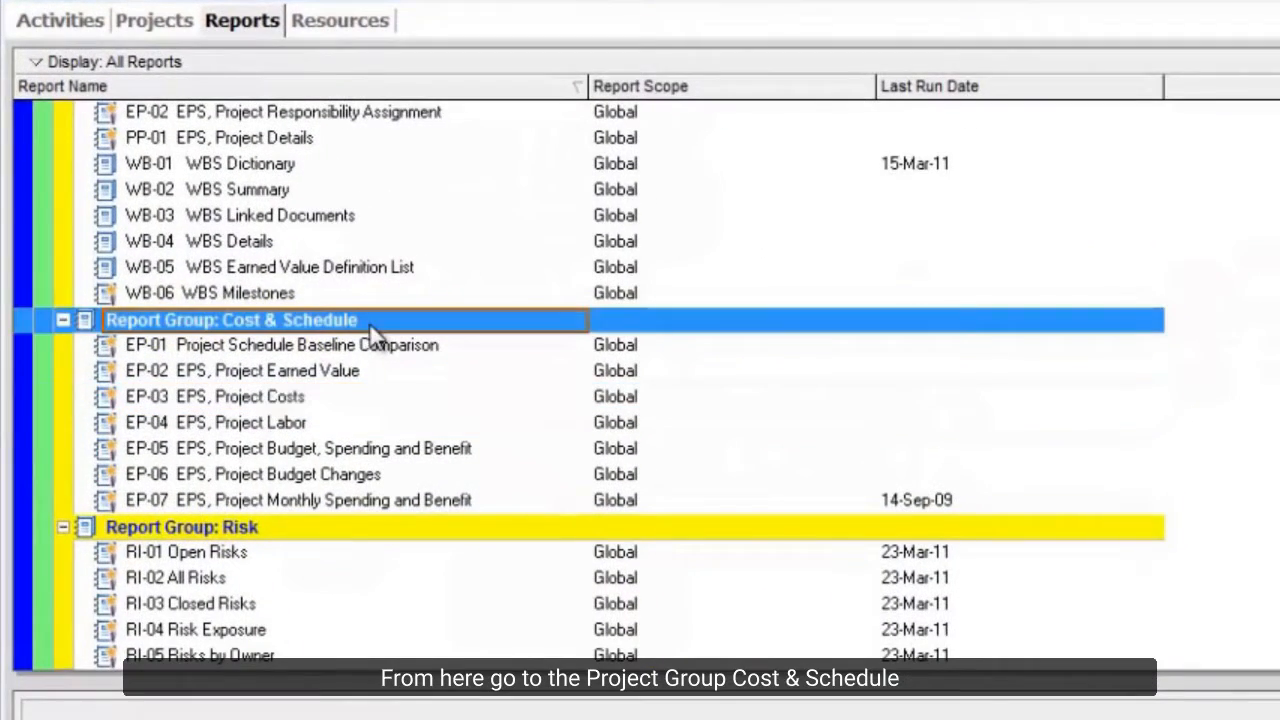
{"action": "mouse_move", "coordinate": [196, 344]}
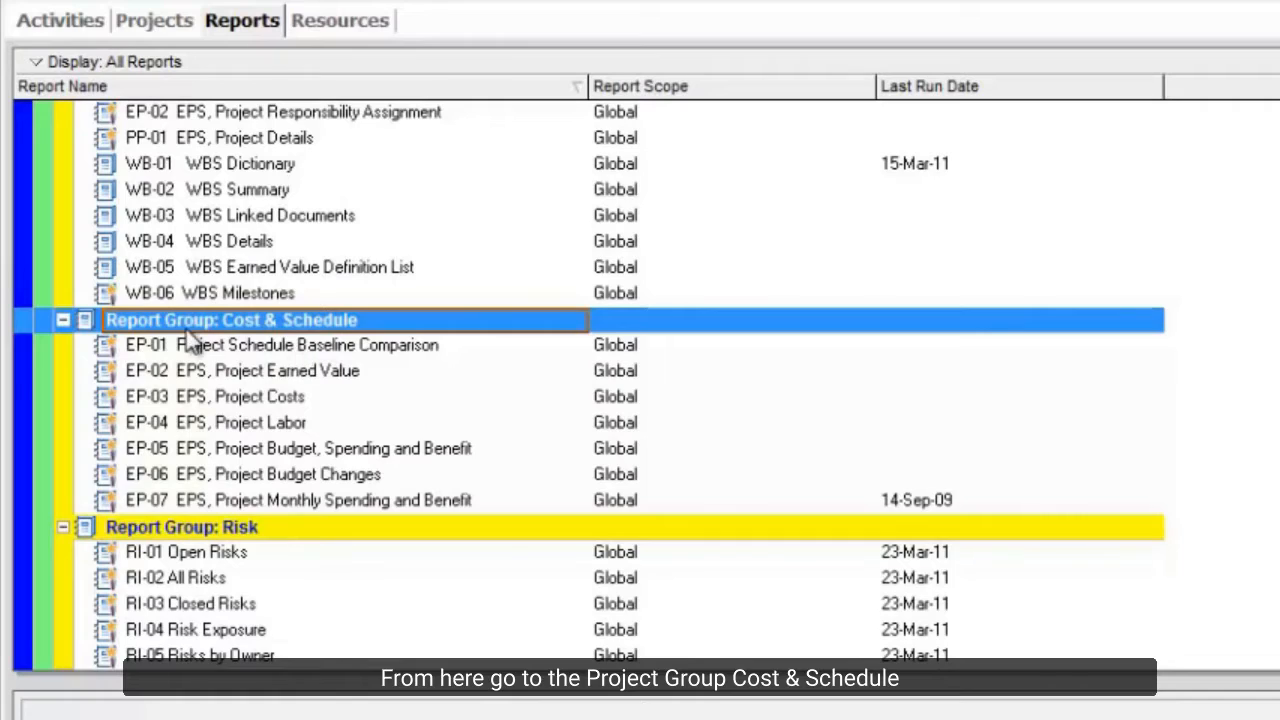
{"action": "mouse_move", "coordinate": [304, 412]}
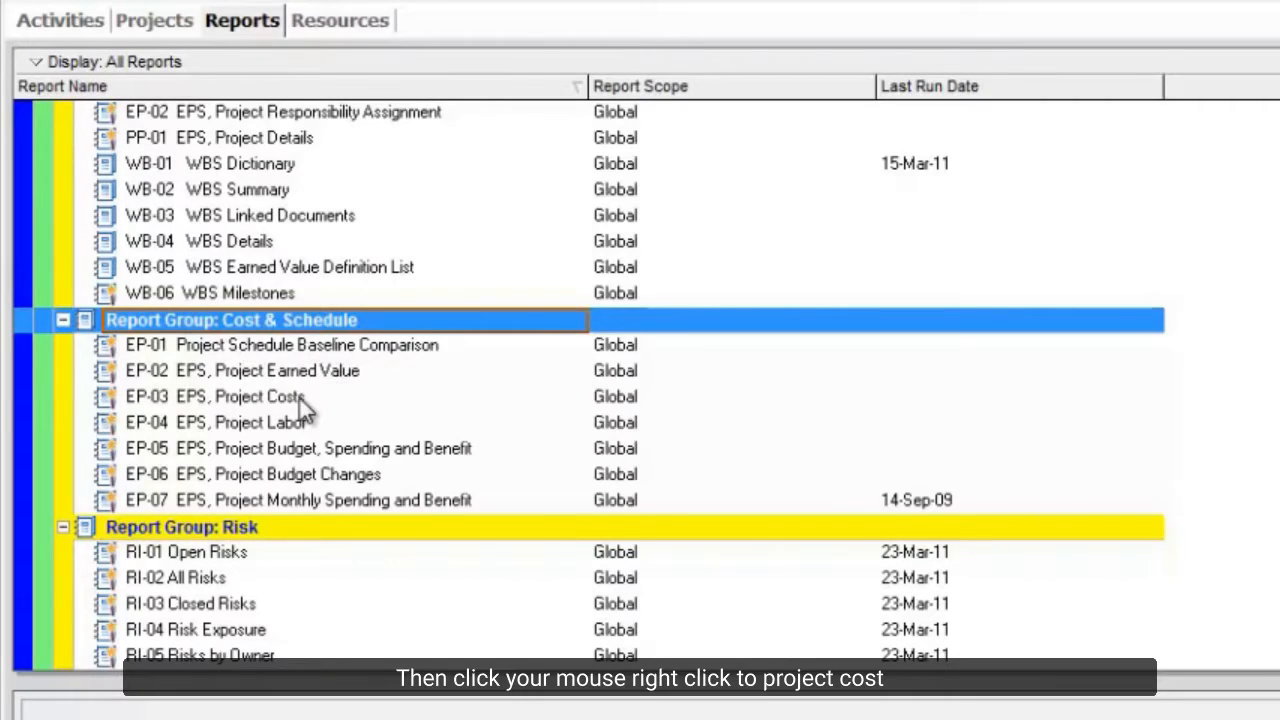
Step: Modify EP-03 EPS, Project Costs in the wizard with time-distributed Activities data
{"action": "right_click", "coordinate": [216, 396]}
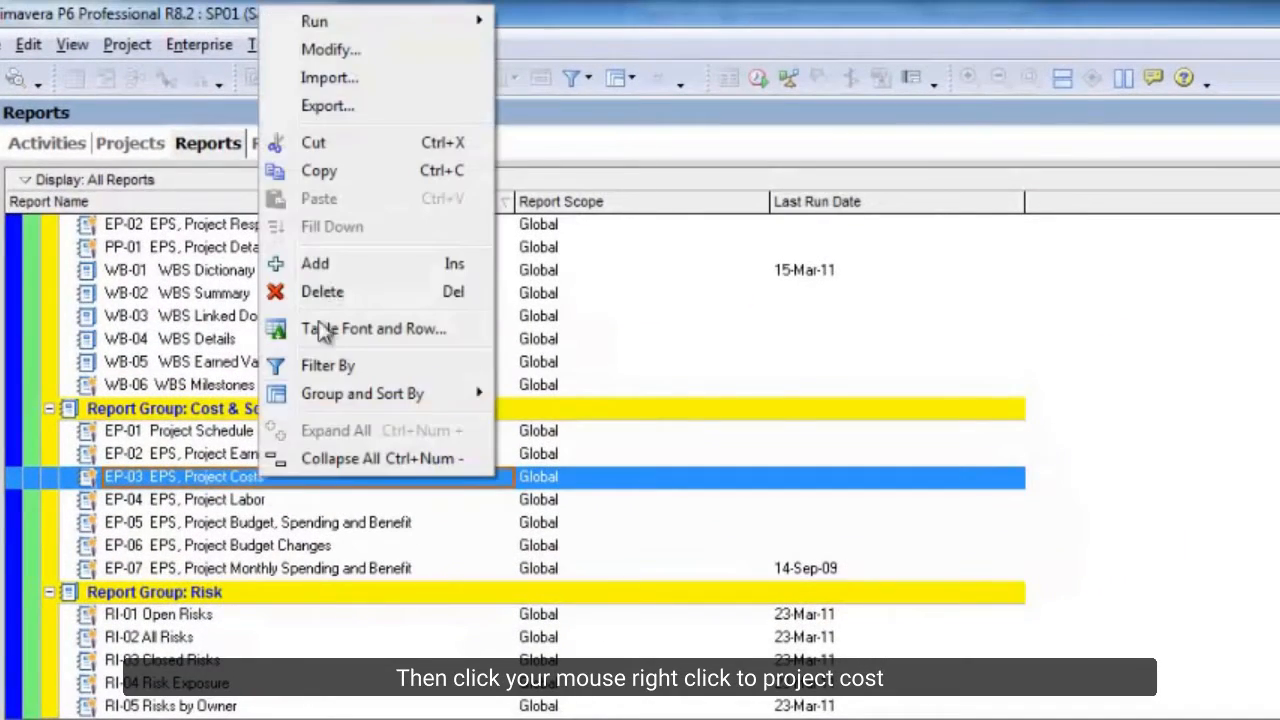
{"action": "left_click", "coordinate": [330, 48]}
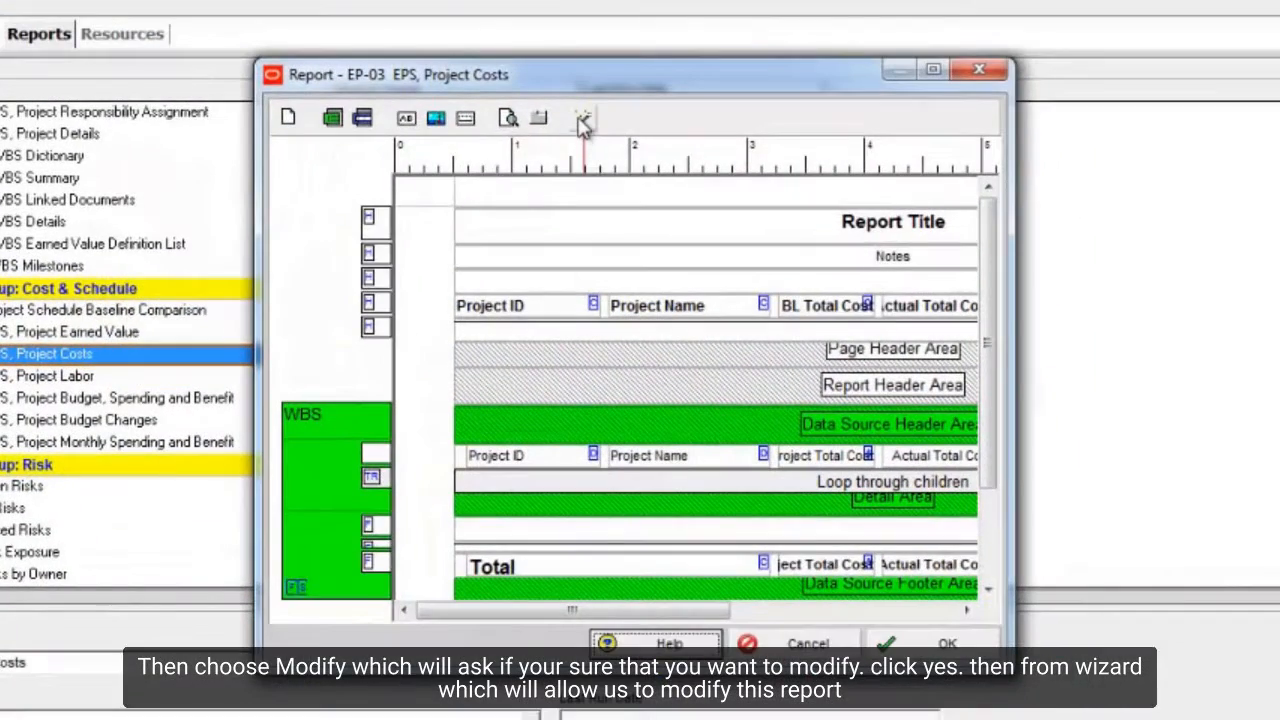
{"action": "mouse_move", "coordinate": [584, 118]}
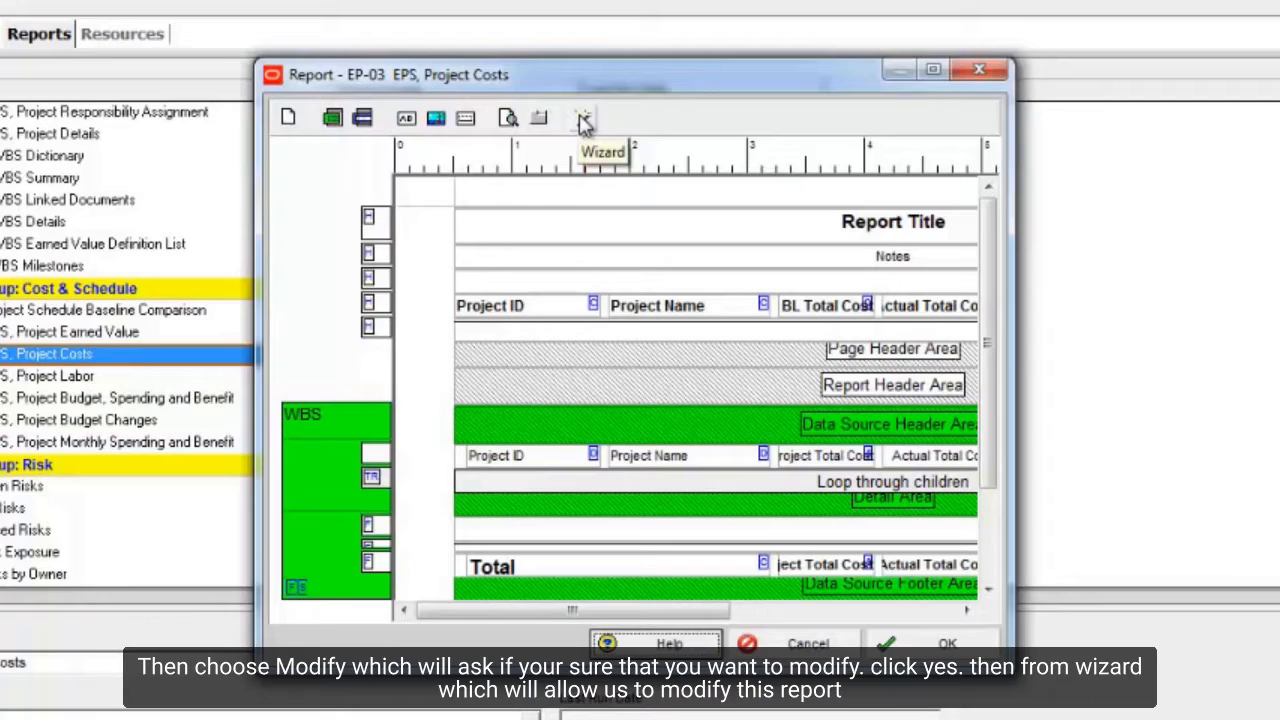
{"action": "mouse_move", "coordinate": [568, 436]}
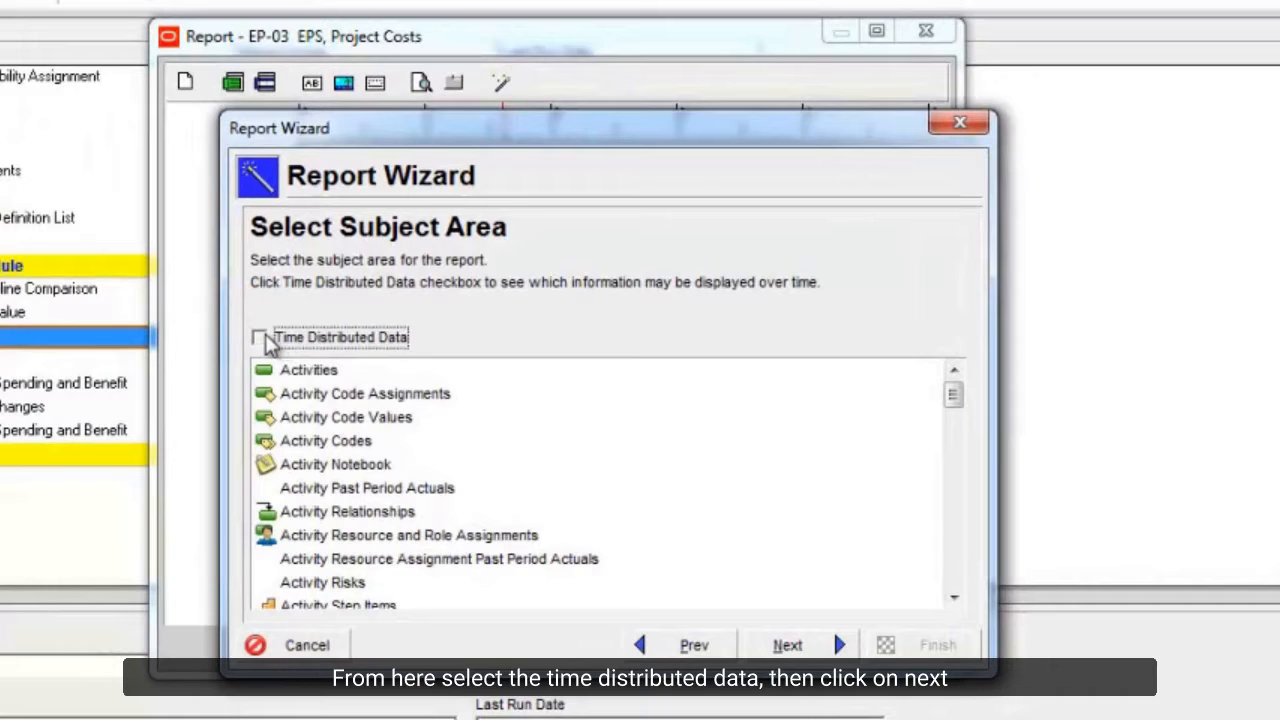
{"action": "left_click", "coordinate": [260, 336]}
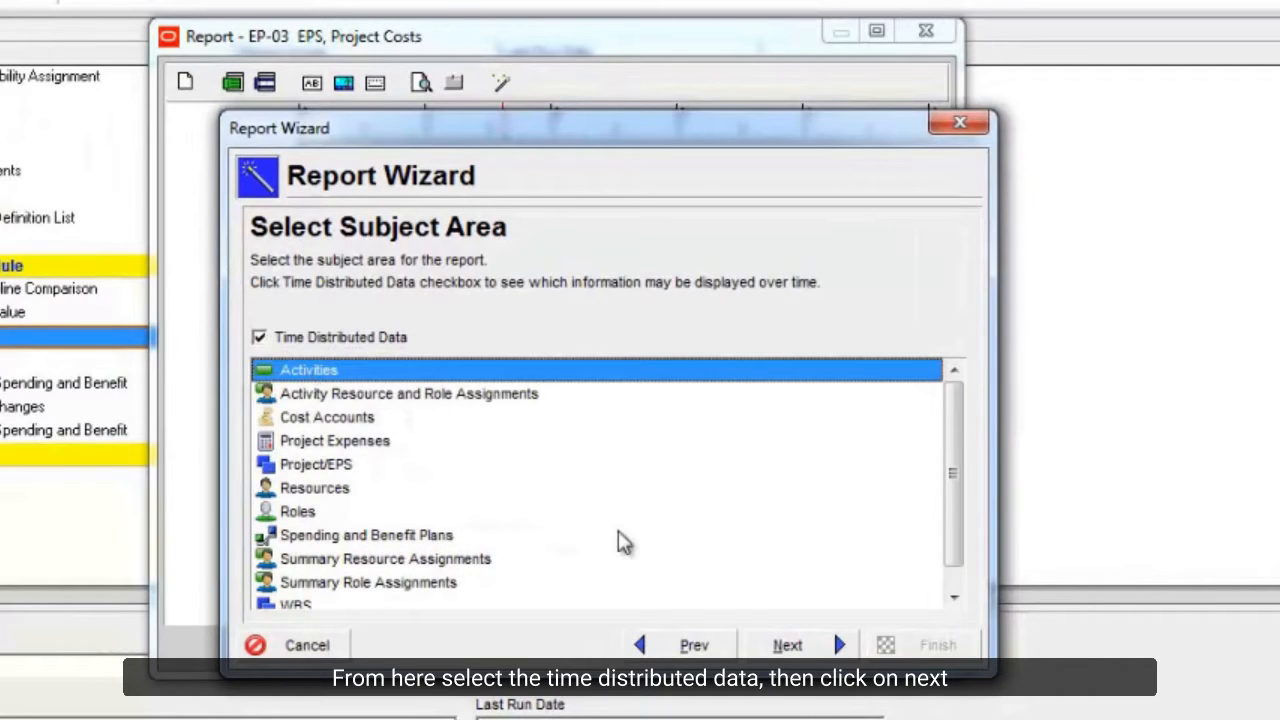
{"action": "left_click", "coordinate": [788, 644]}
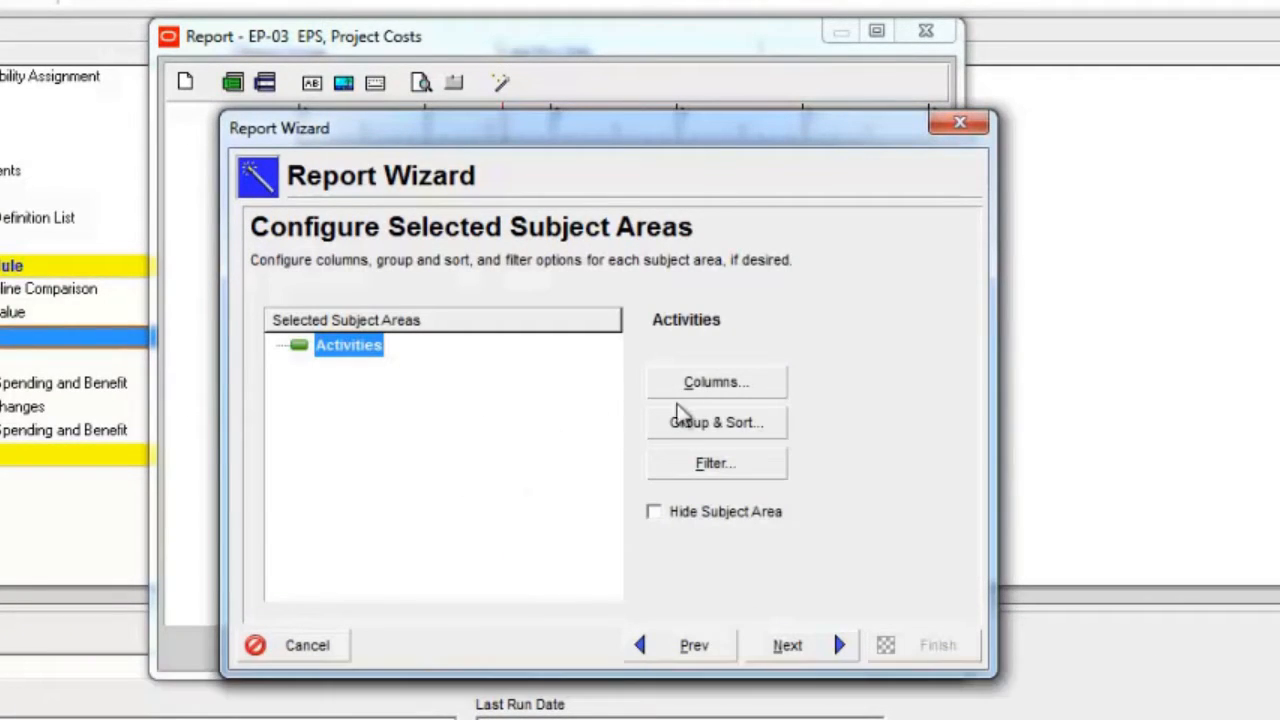
Step: Remove Activity Status from the Activities columns and add Activity Name from General
{"action": "left_click", "coordinate": [716, 382]}
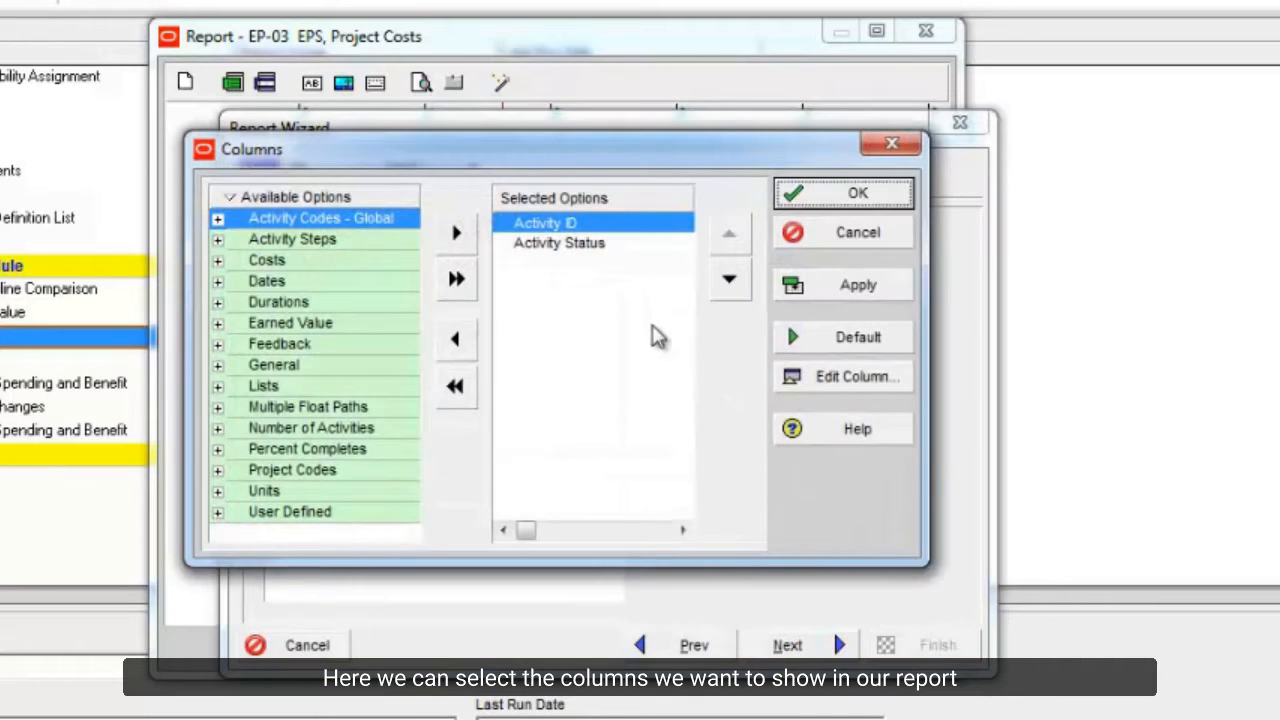
{"action": "left_click", "coordinate": [560, 242]}
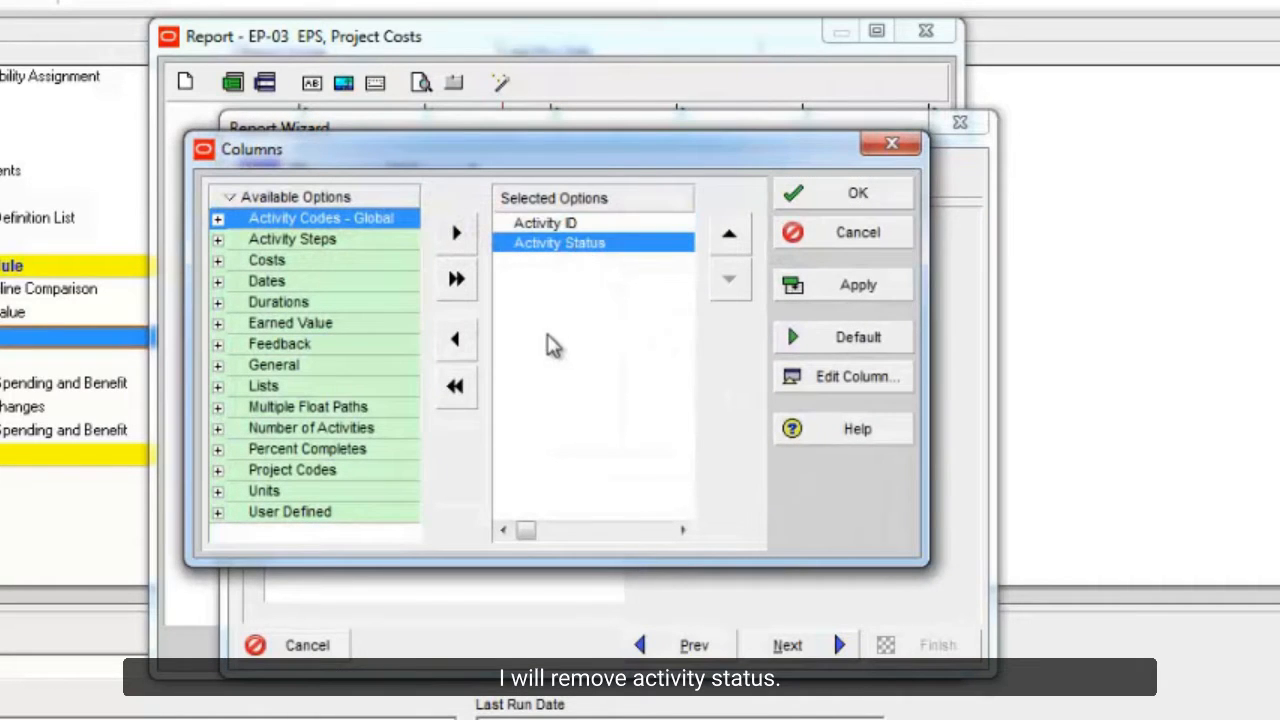
{"action": "left_click", "coordinate": [456, 340]}
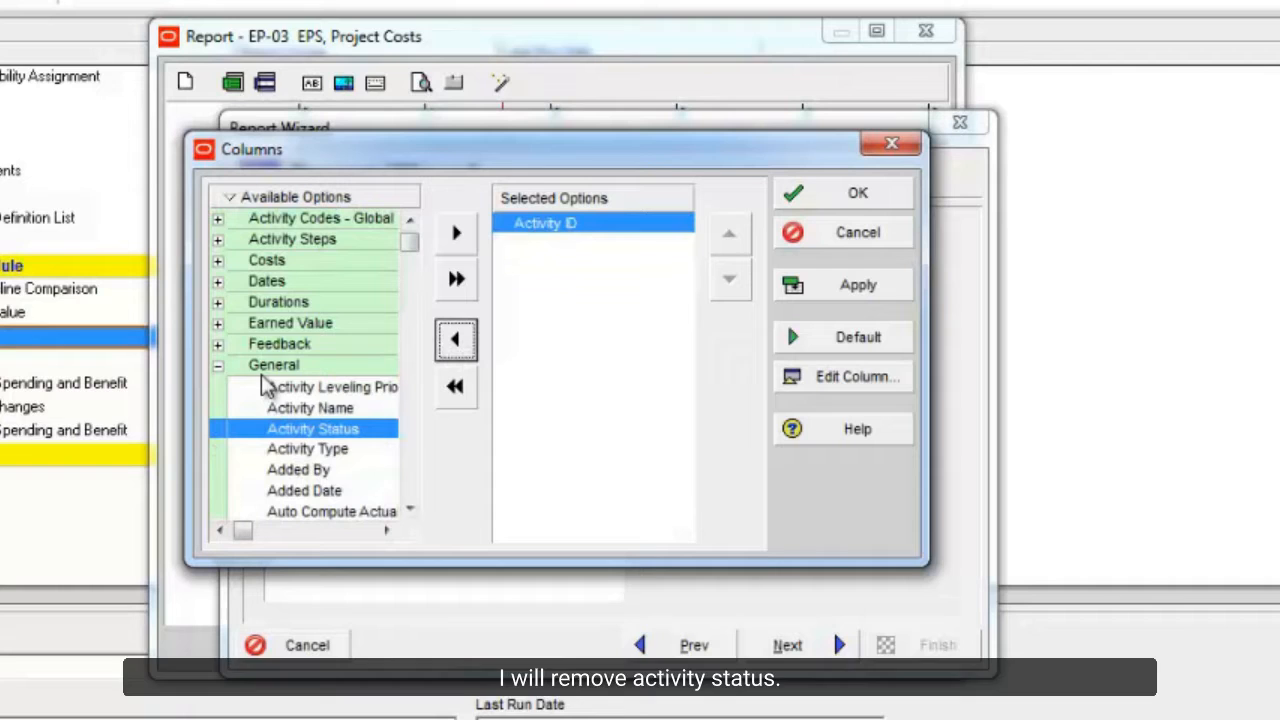
{"action": "left_click", "coordinate": [310, 408]}
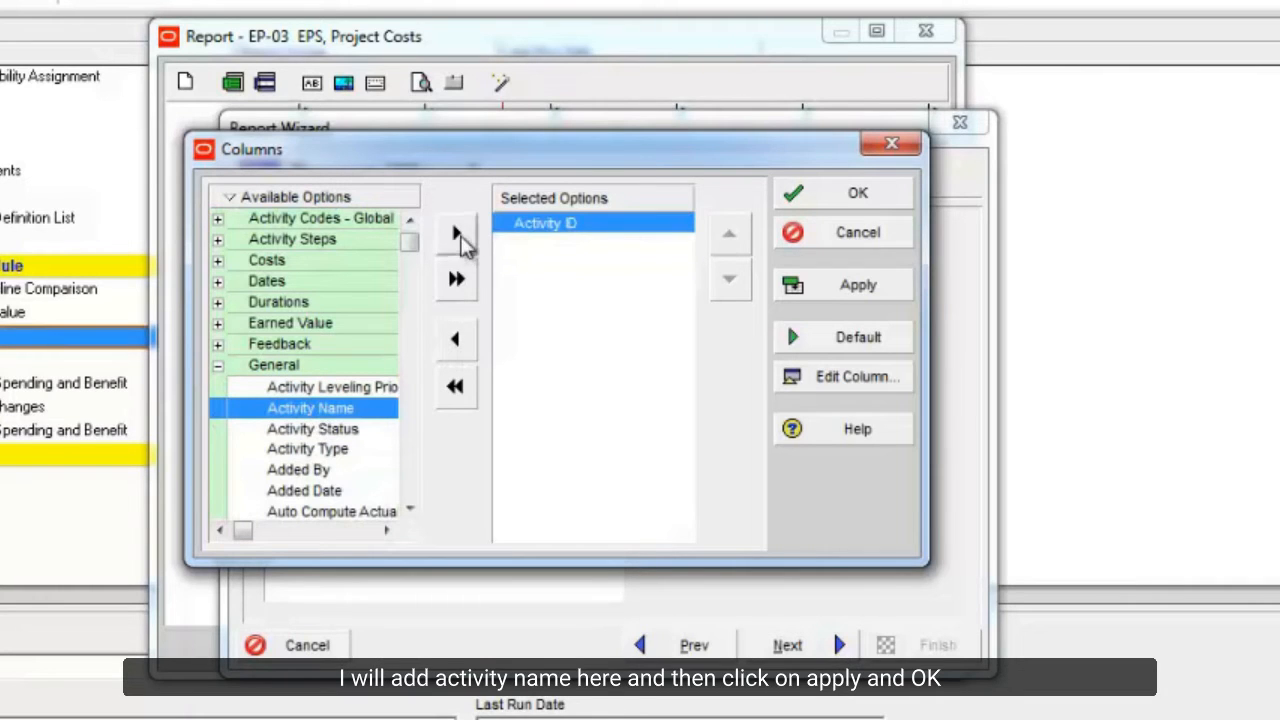
{"action": "left_click", "coordinate": [856, 192]}
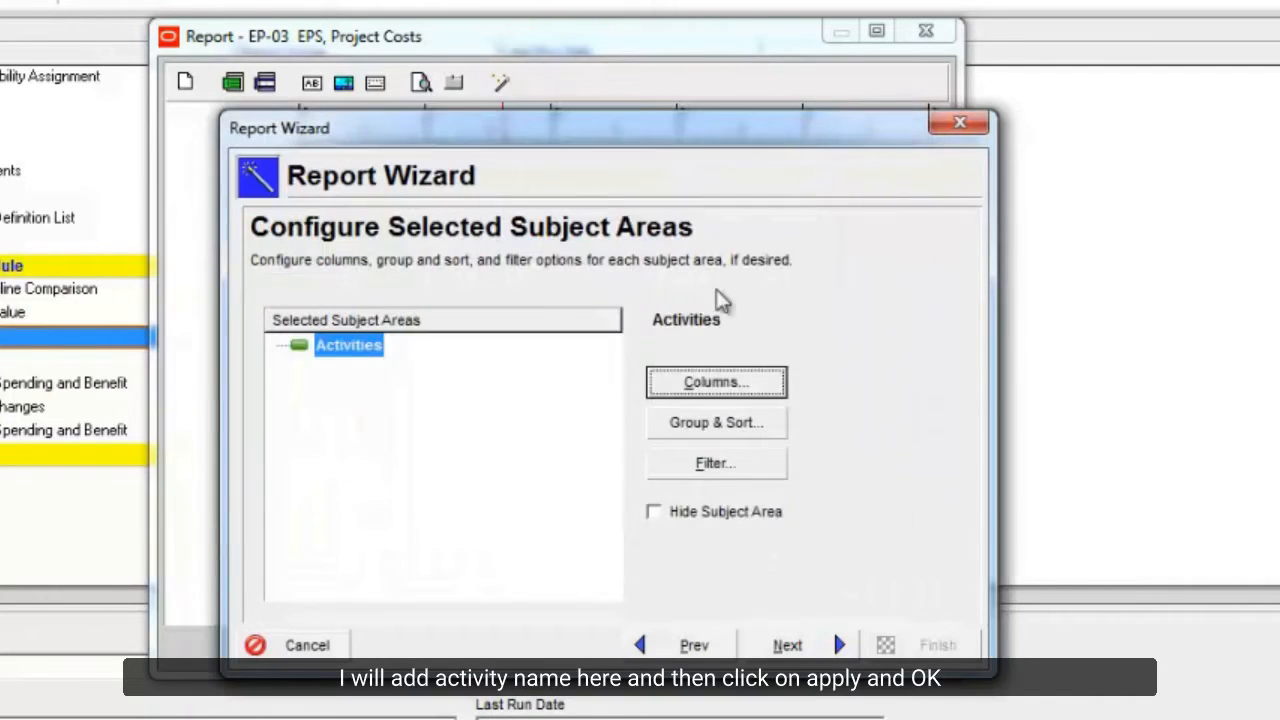
{"action": "left_click", "coordinate": [716, 420]}
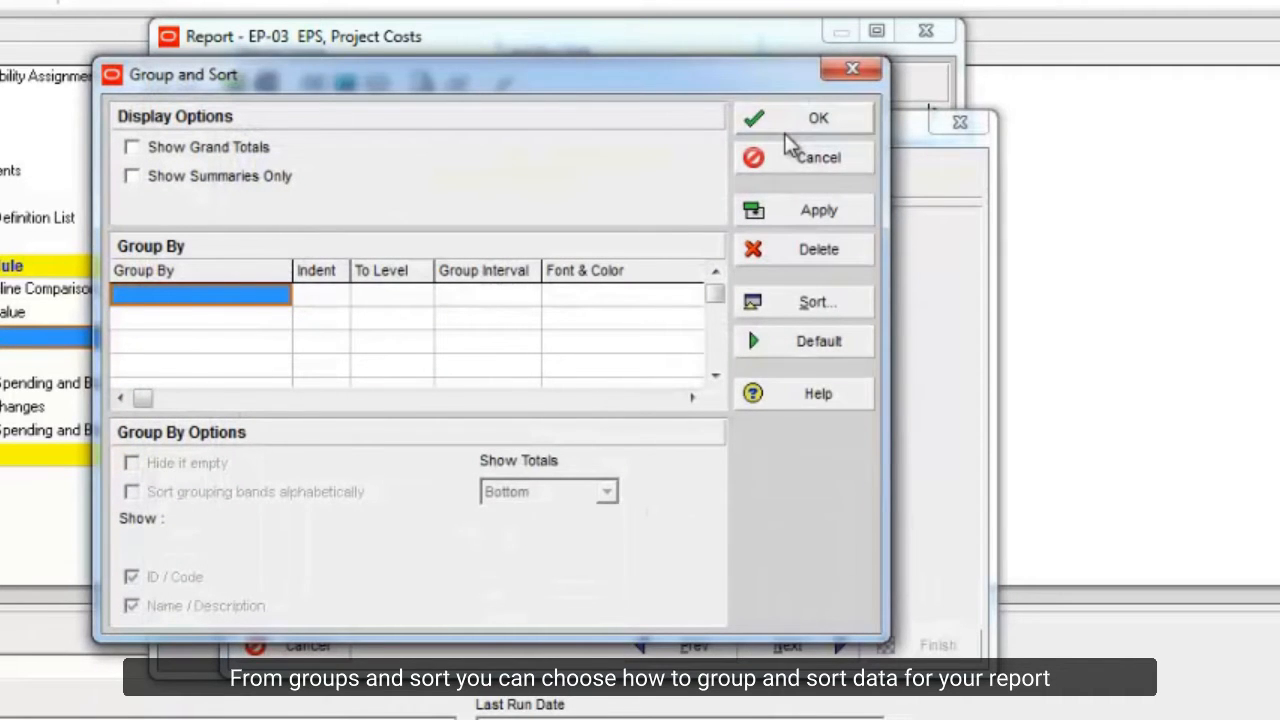
{"action": "left_click", "coordinate": [816, 118]}
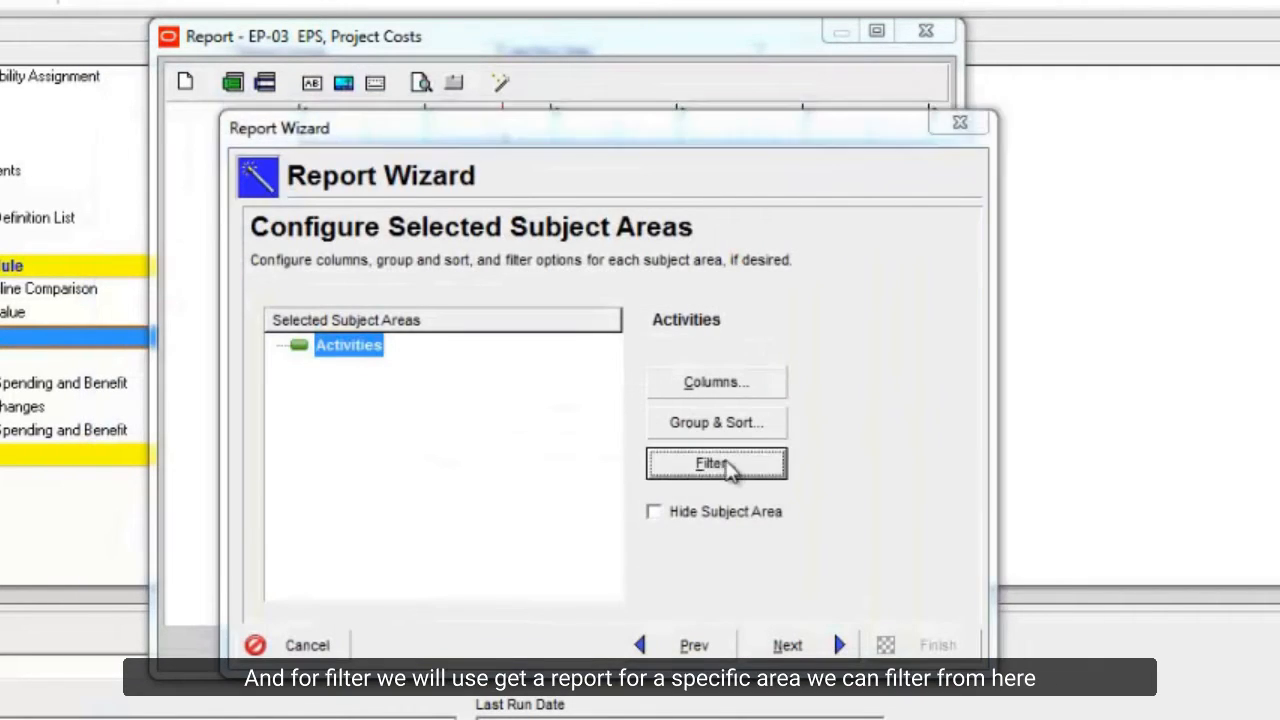
{"action": "left_click", "coordinate": [716, 464]}
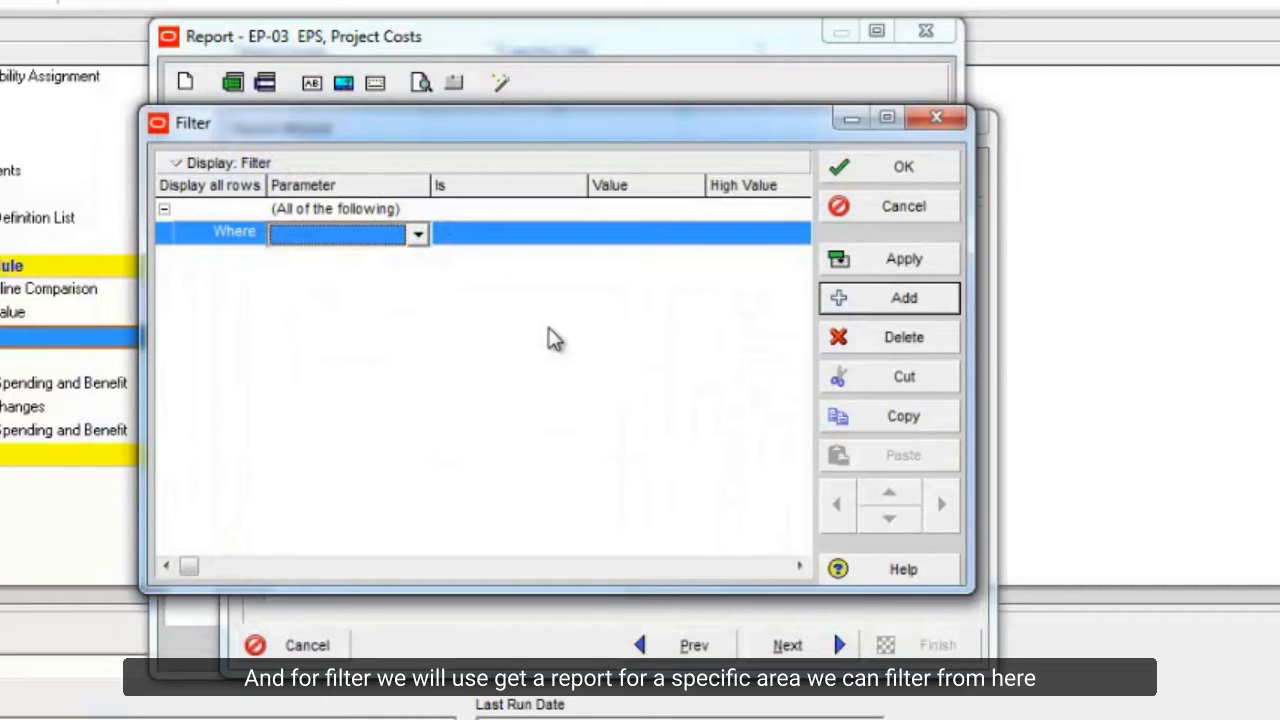
{"action": "mouse_move", "coordinate": [796, 218]}
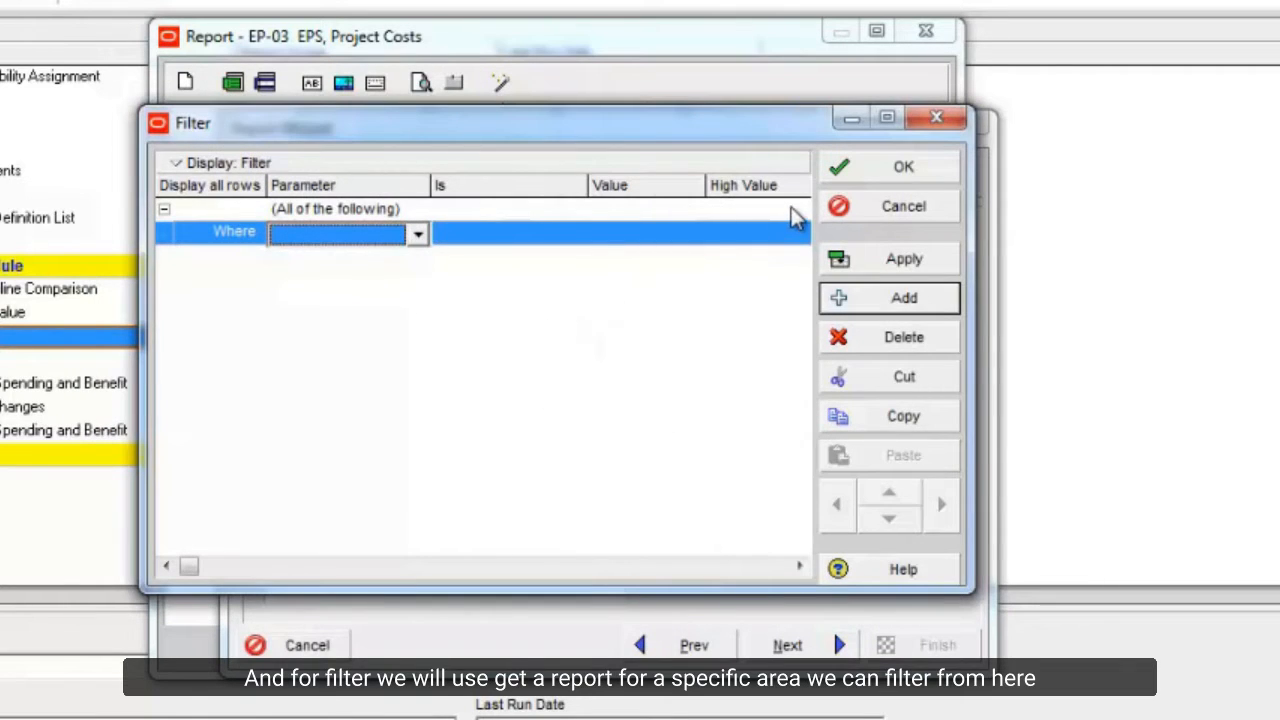
{"action": "left_click", "coordinate": [900, 166]}
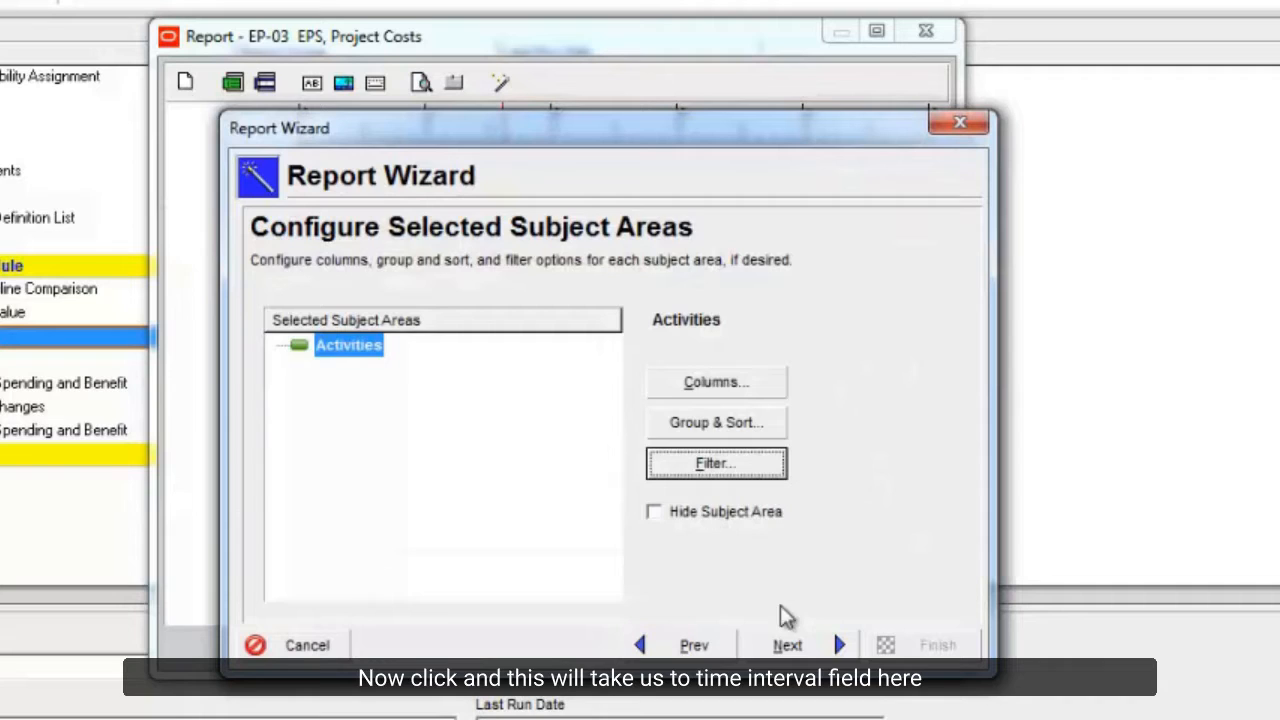
Step: Add Planned Value Cost and Earned Value Cost as time-interval fields
{"action": "left_click", "coordinate": [788, 644]}
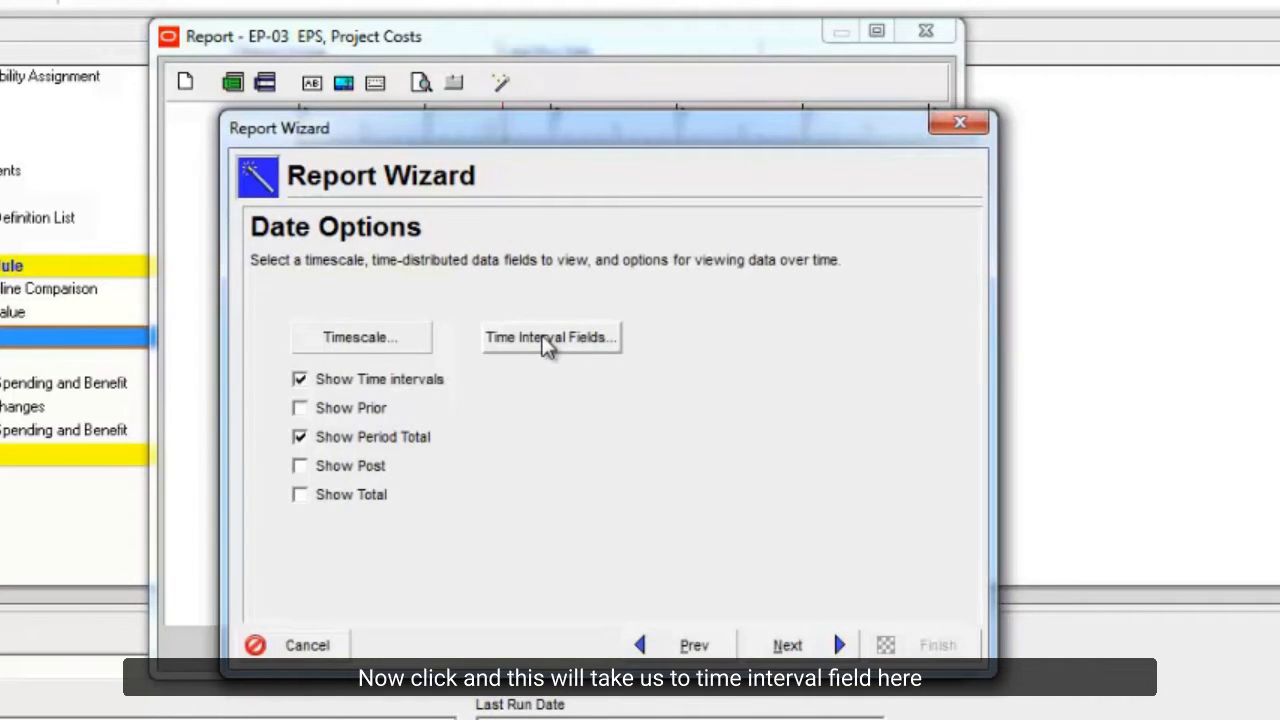
{"action": "left_click", "coordinate": [552, 336]}
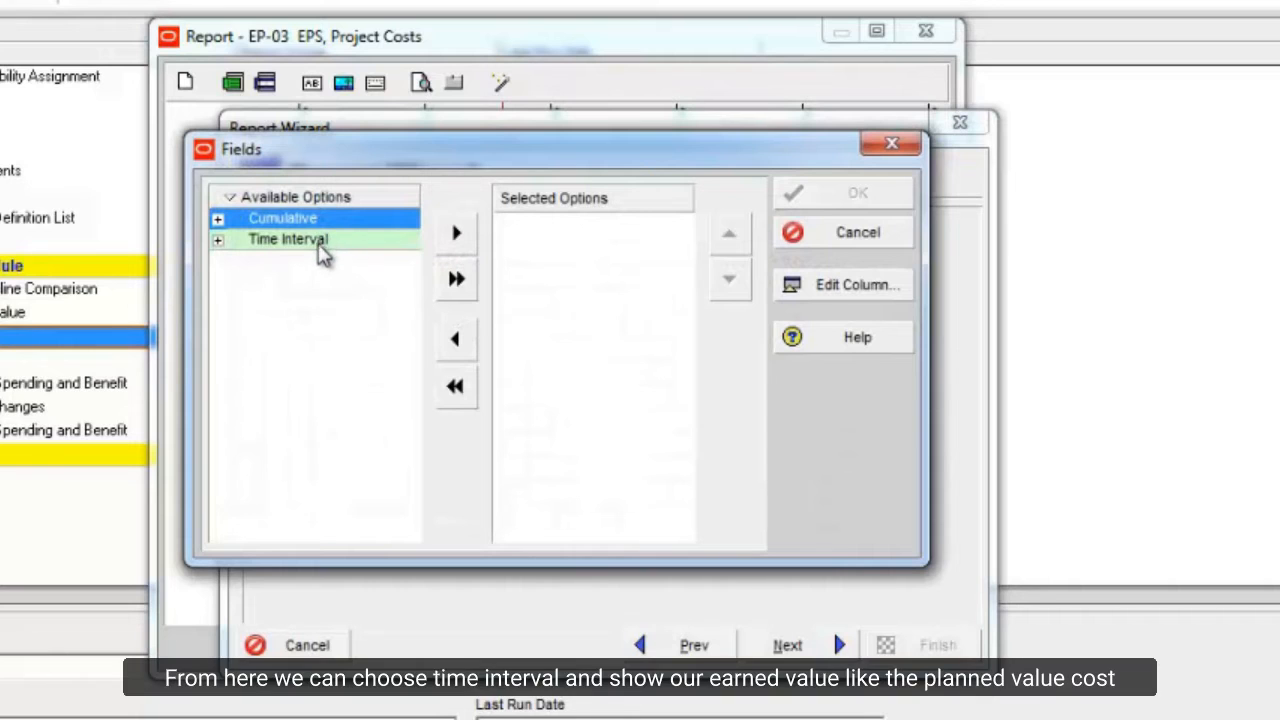
{"action": "left_click", "coordinate": [216, 240]}
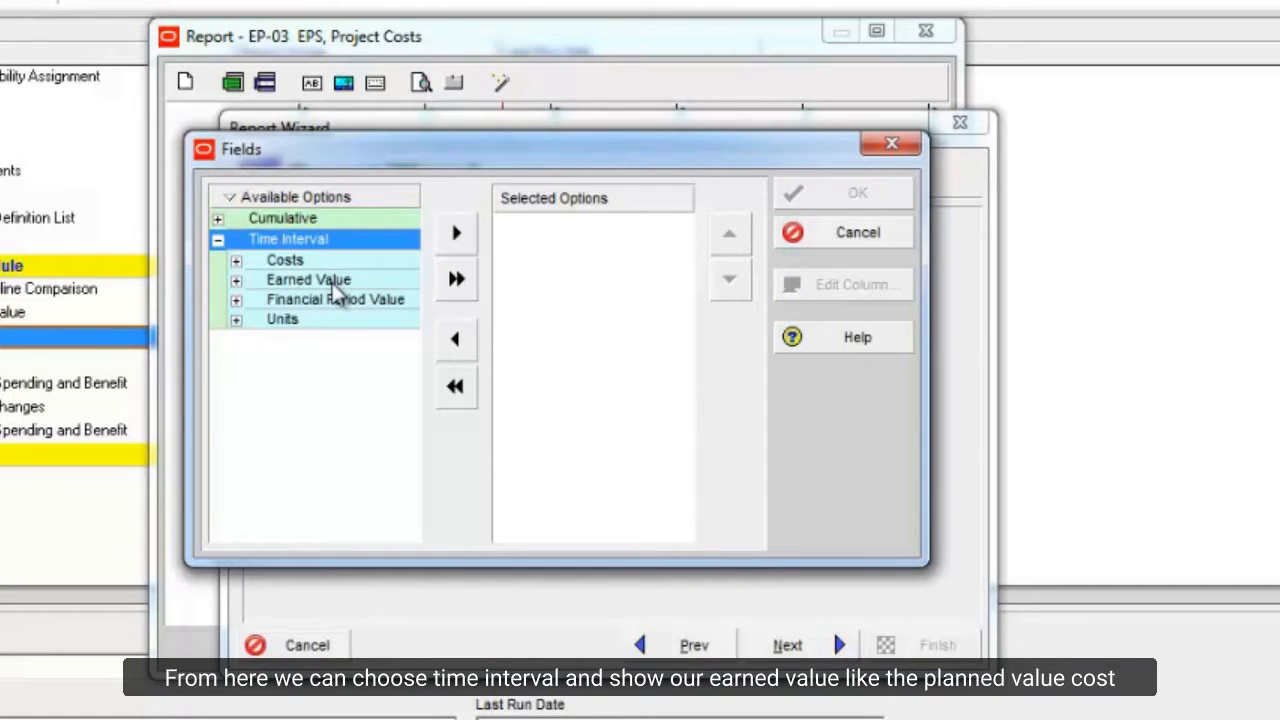
{"action": "left_click", "coordinate": [236, 280]}
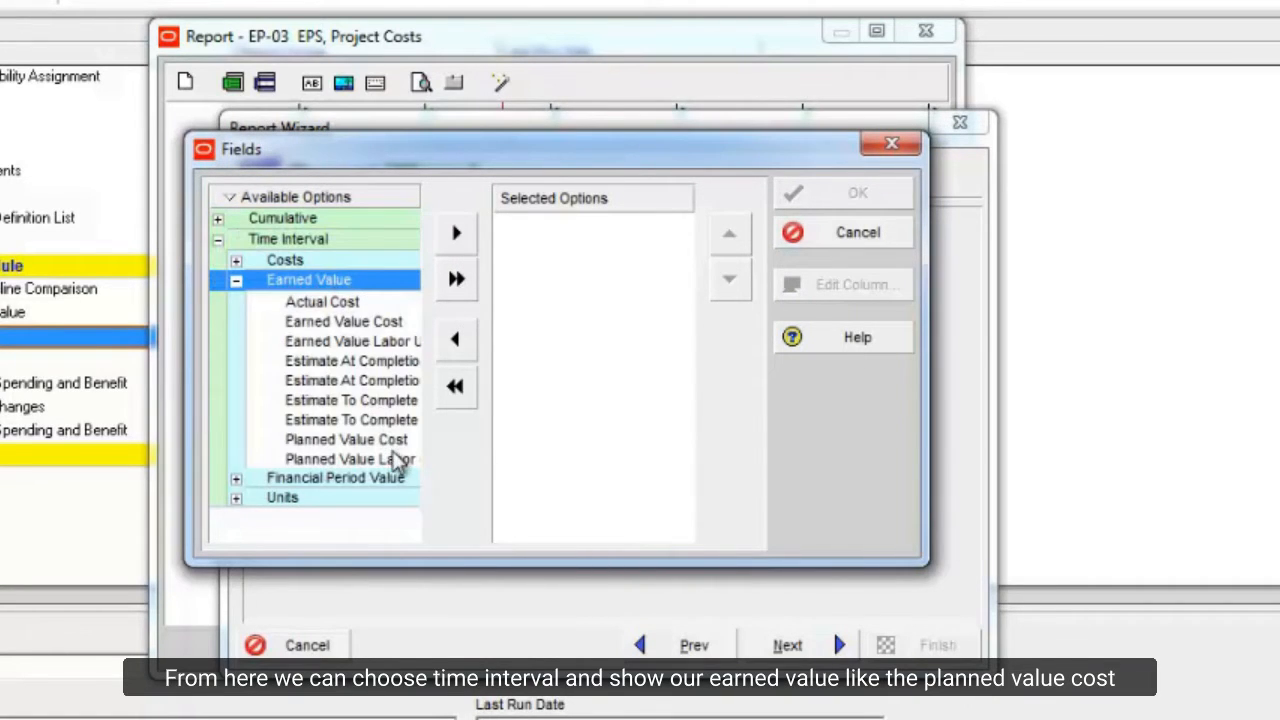
{"action": "left_click", "coordinate": [456, 232]}
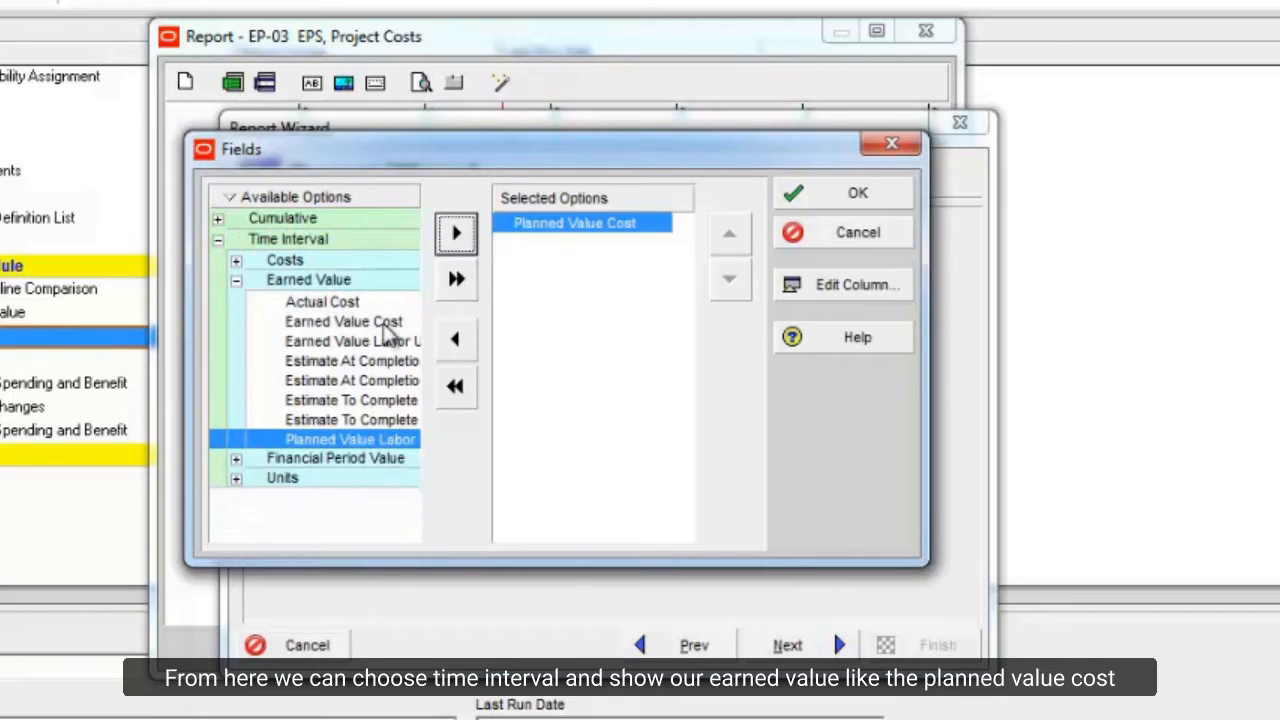
{"action": "left_click", "coordinate": [456, 232]}
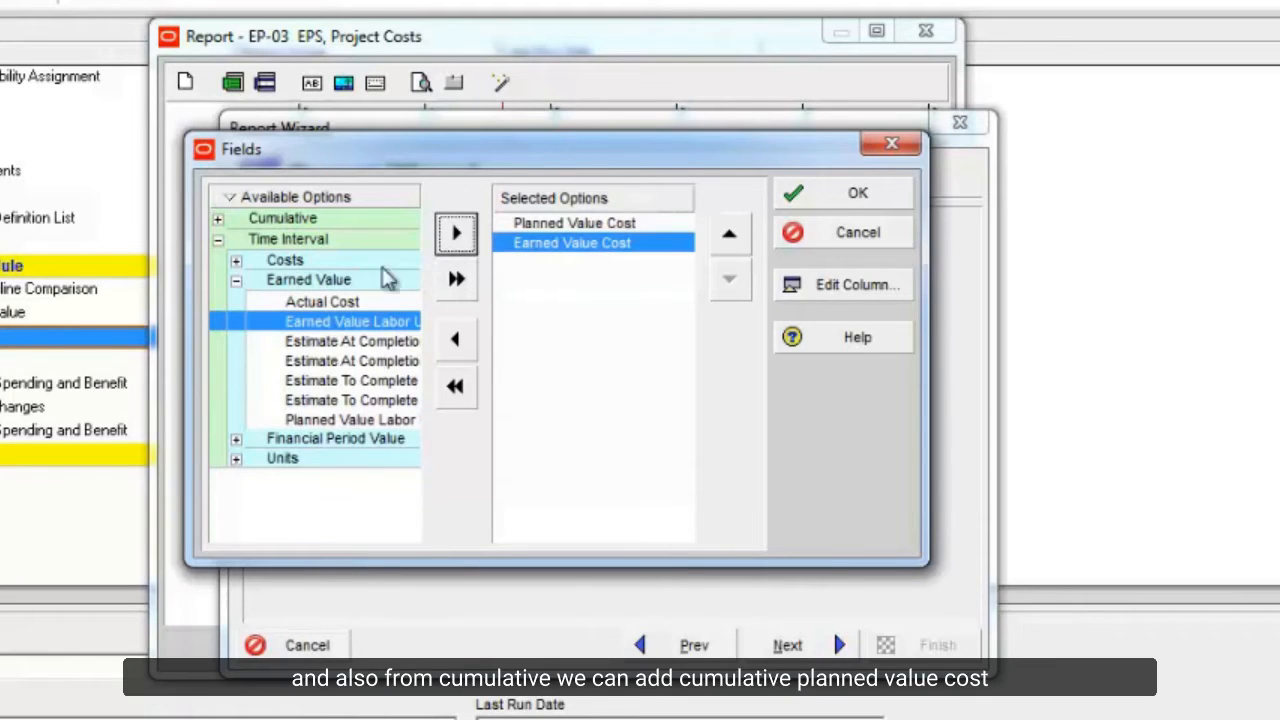
Step: Add Cum Planned Value Cost and Cum Earned Value Cost, then confirm the field choices
{"action": "left_click", "coordinate": [216, 218]}
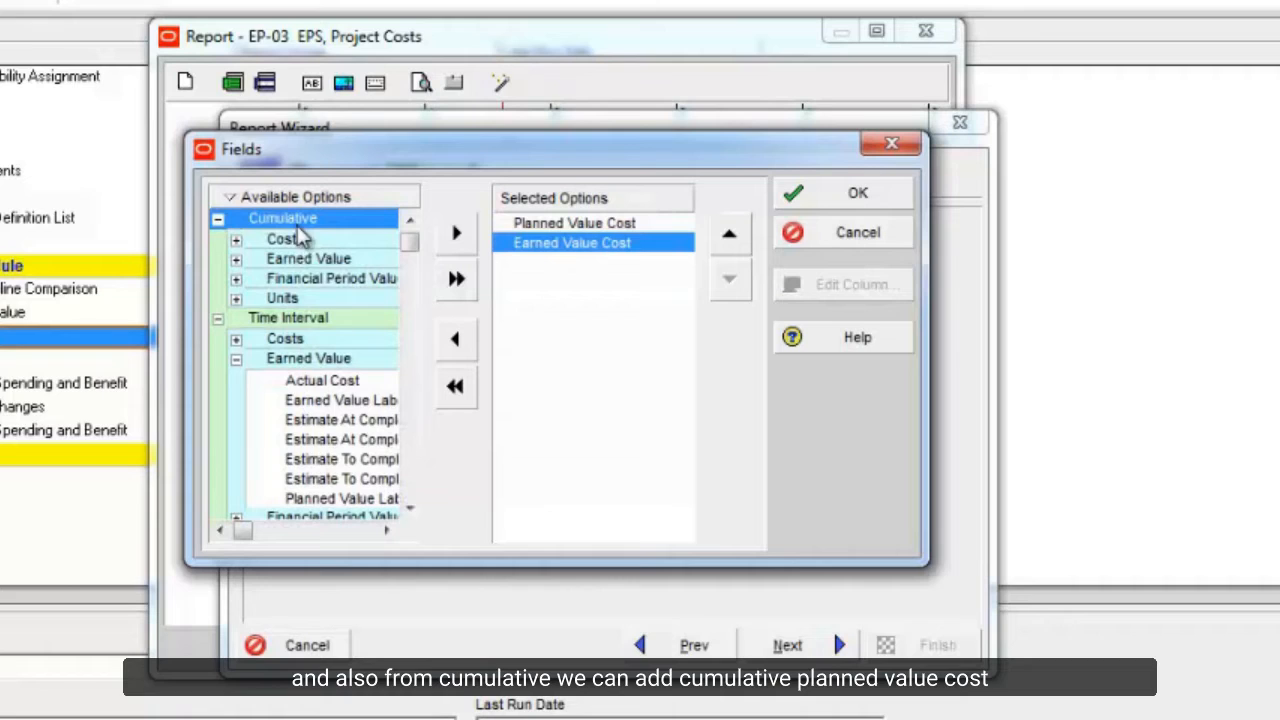
{"action": "left_click", "coordinate": [236, 258]}
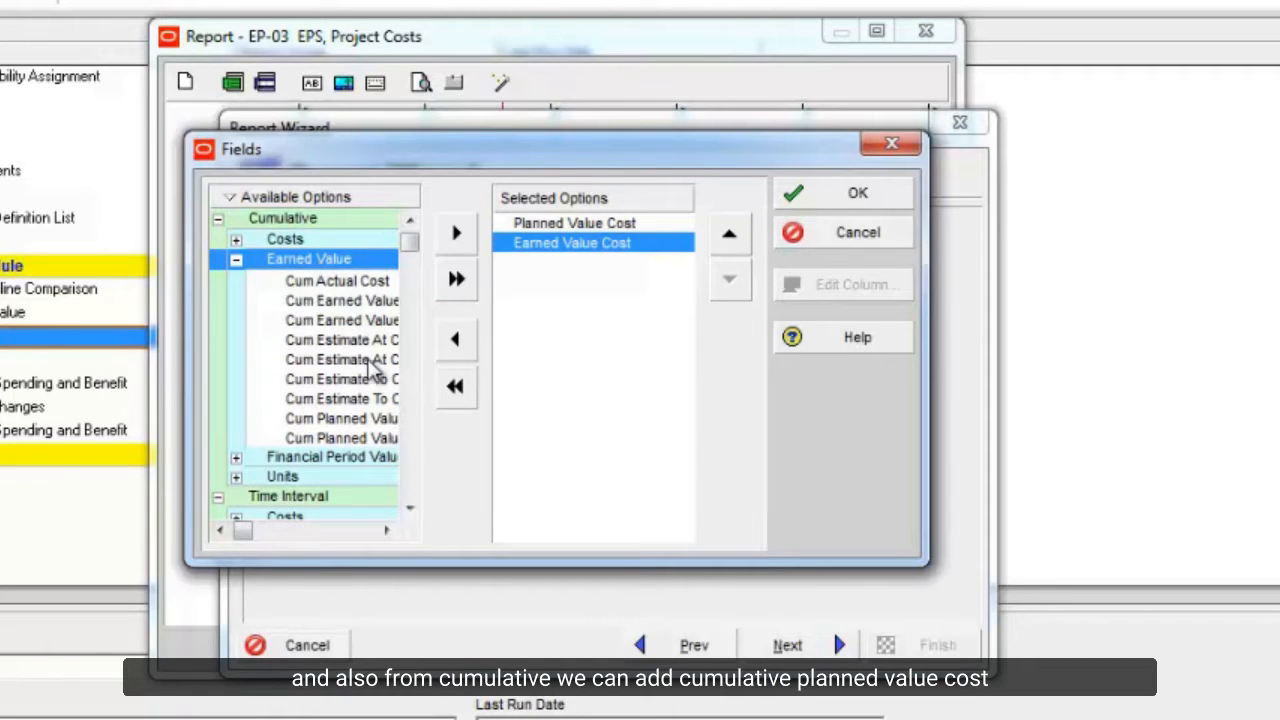
{"action": "left_click", "coordinate": [456, 232]}
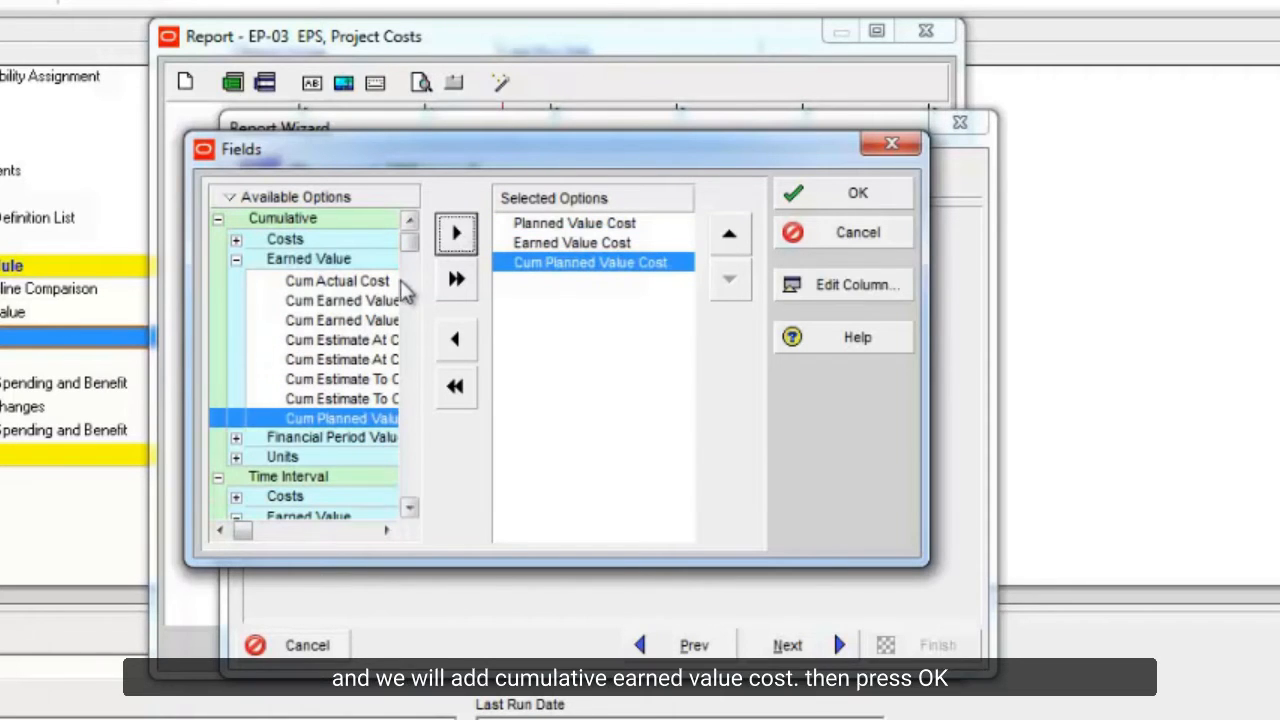
{"action": "left_click", "coordinate": [456, 232]}
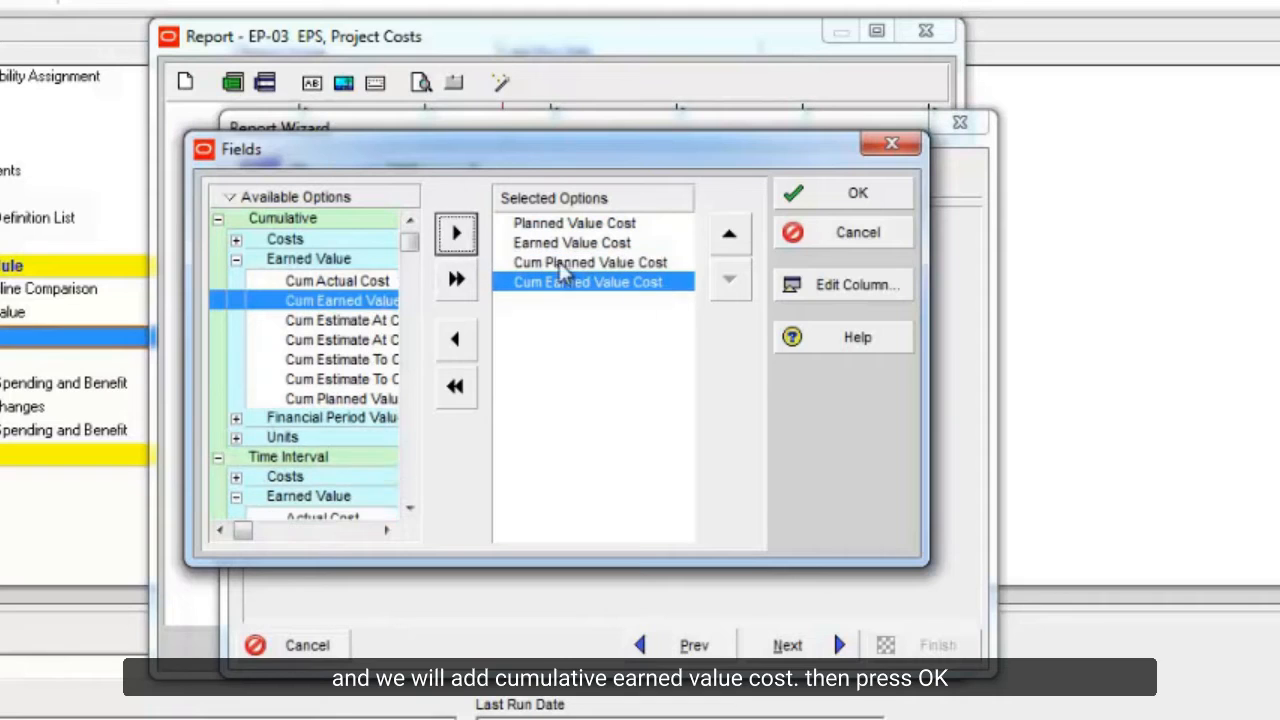
{"action": "left_click", "coordinate": [856, 192]}
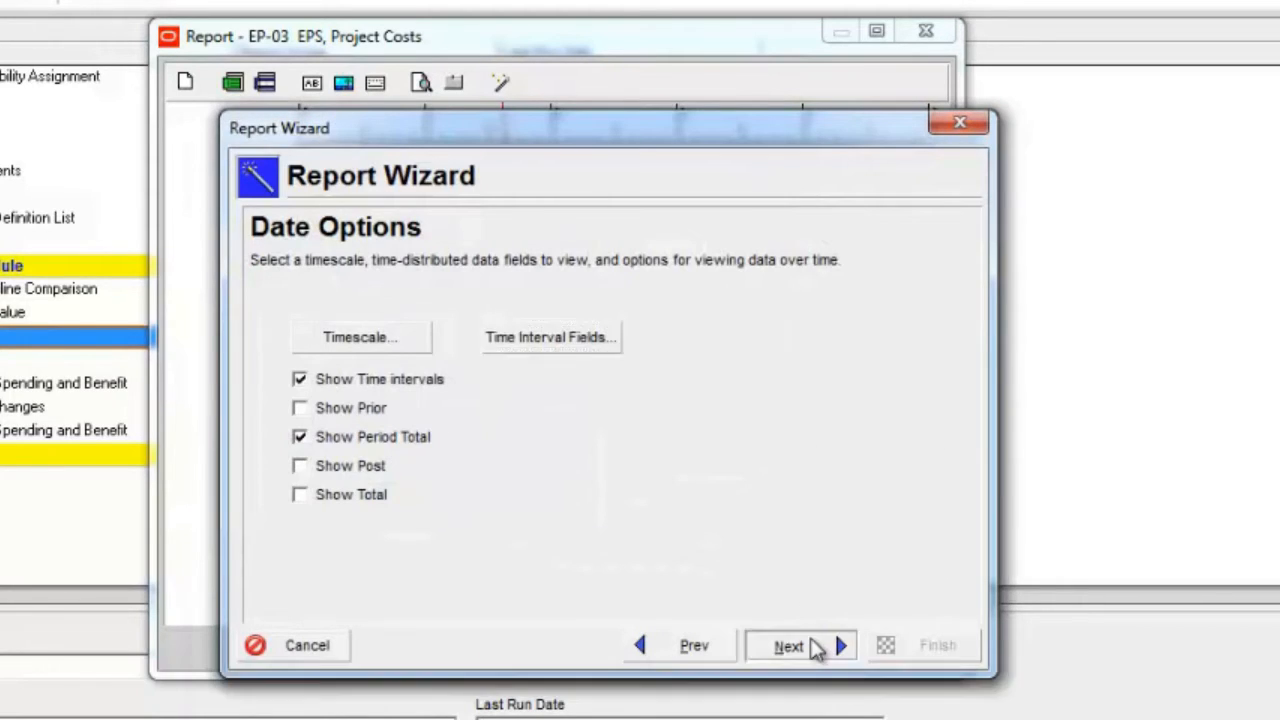
Step: Retitle the report from 'Activities' to 'Cash Flow Report'
{"action": "left_click", "coordinate": [788, 644]}
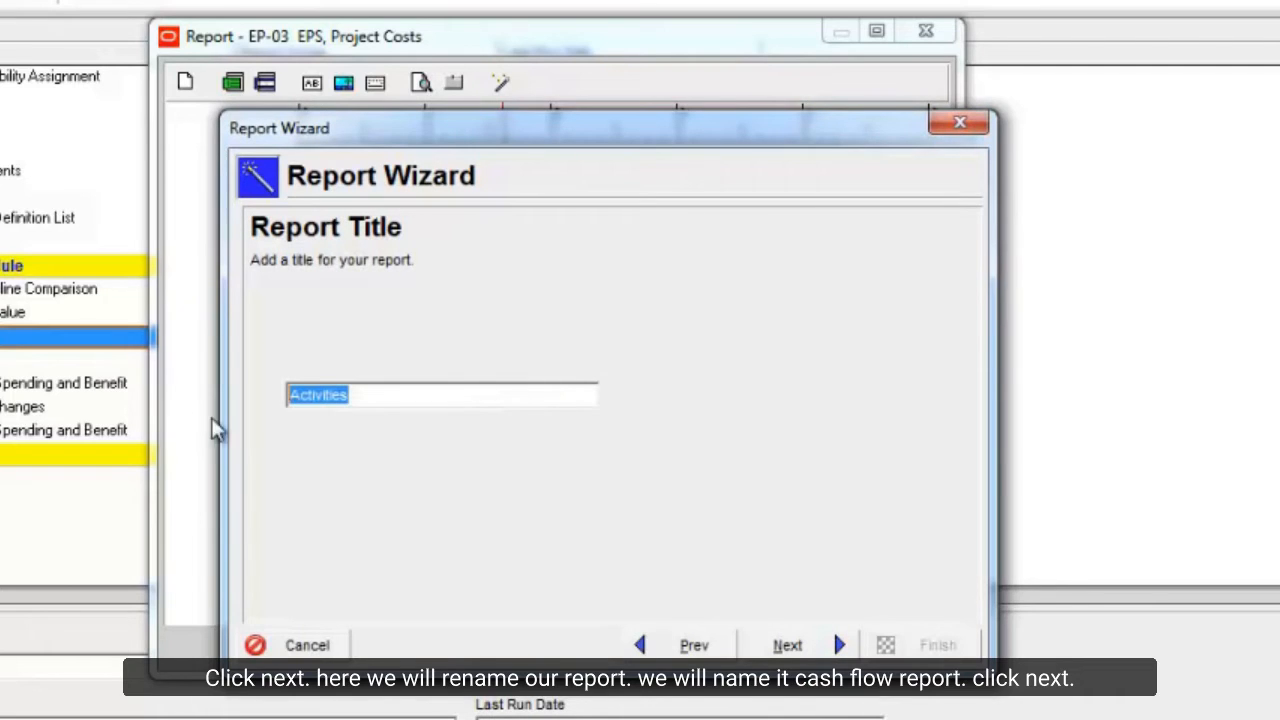
{"action": "type", "text": "Cash Fl"}
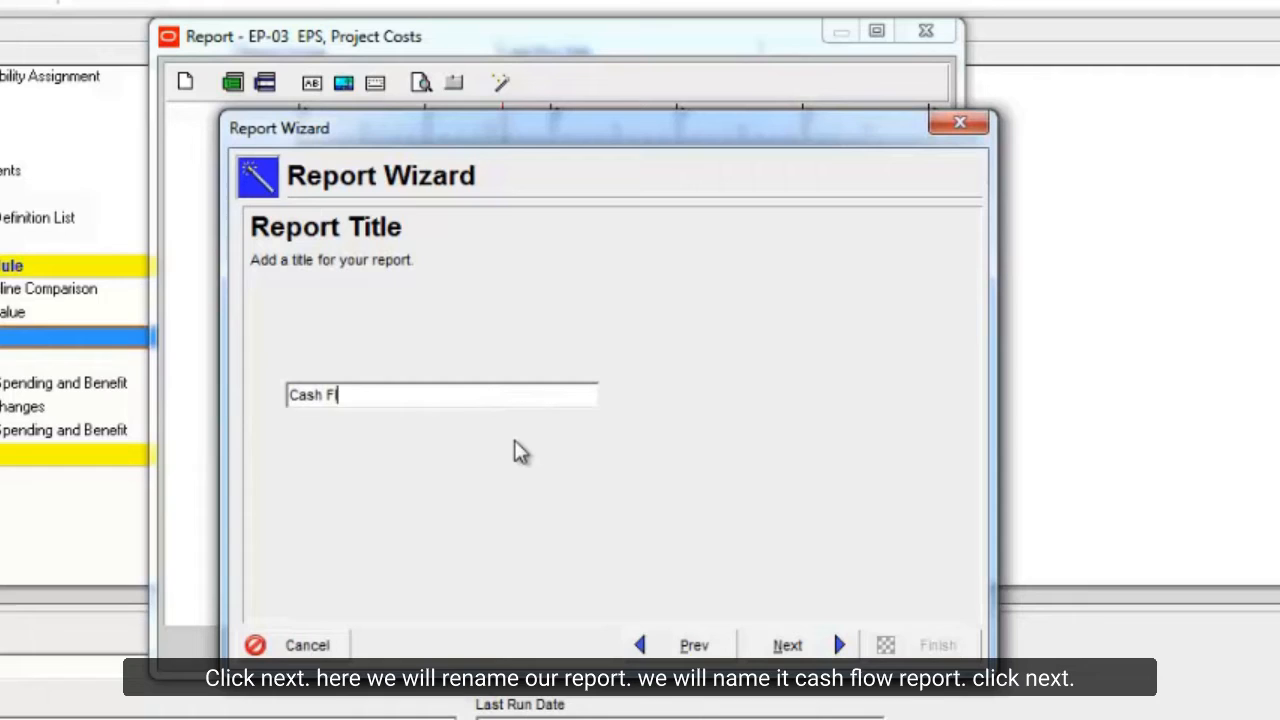
{"action": "type", "text": "ow Repo"}
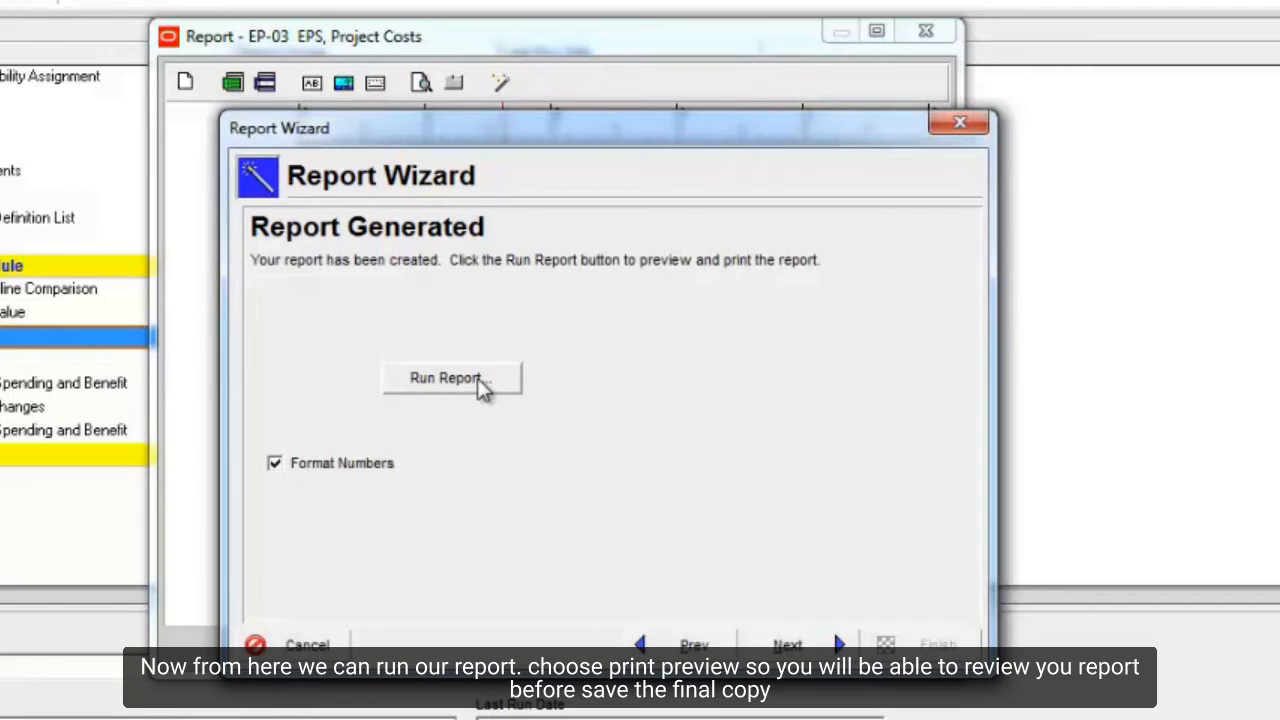
Step: Run the report to Print Preview showing monthly planned and earned values per activity
{"action": "left_click", "coordinate": [452, 378]}
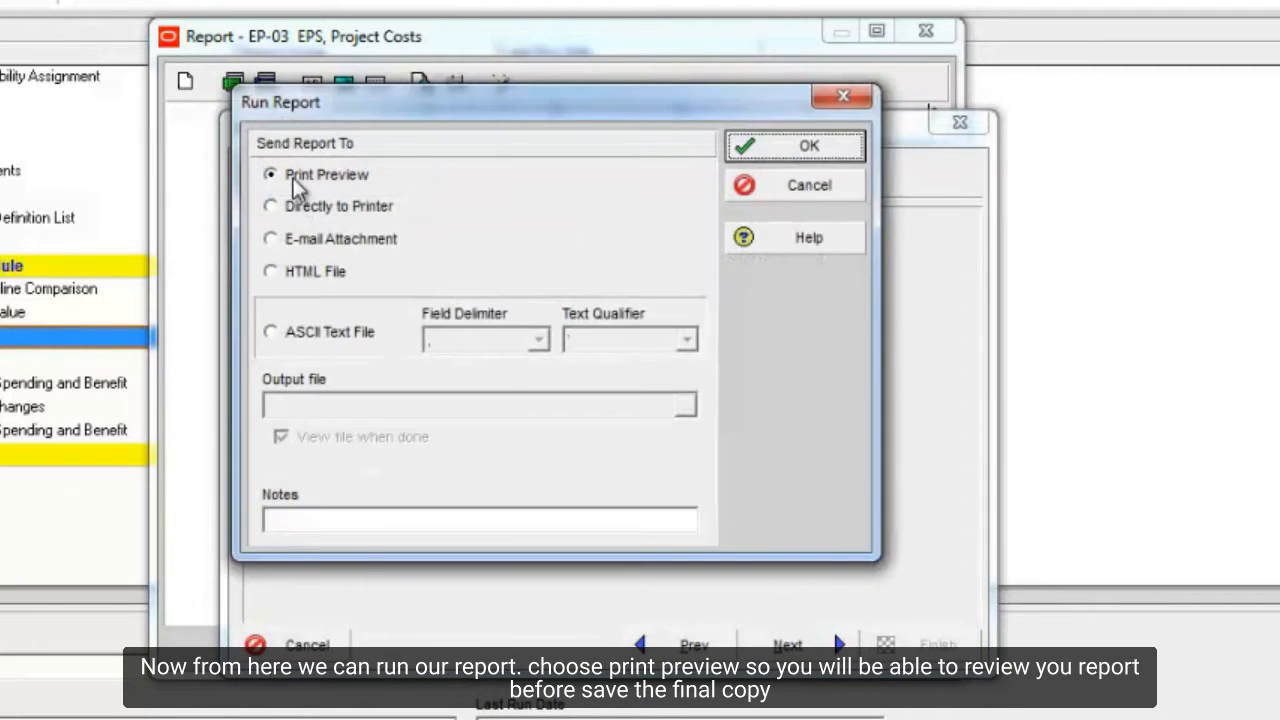
{"action": "left_click", "coordinate": [794, 144]}
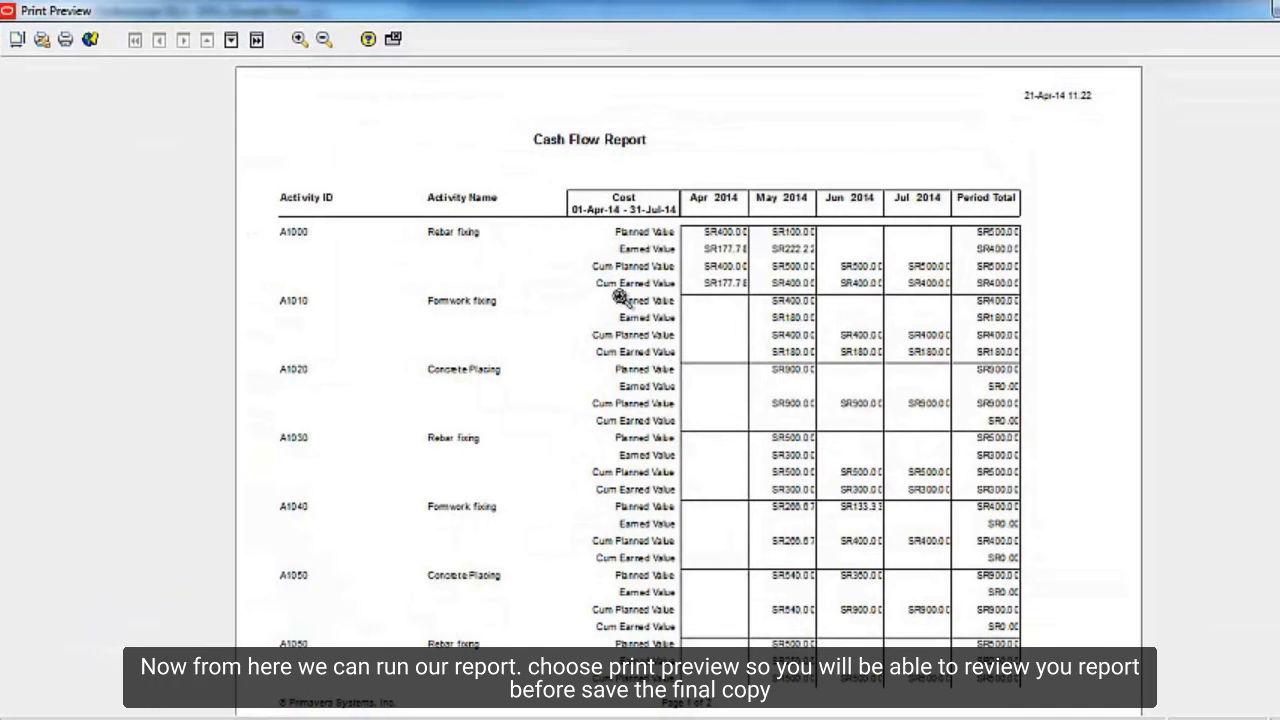
{"action": "mouse_move", "coordinate": [436, 276]}
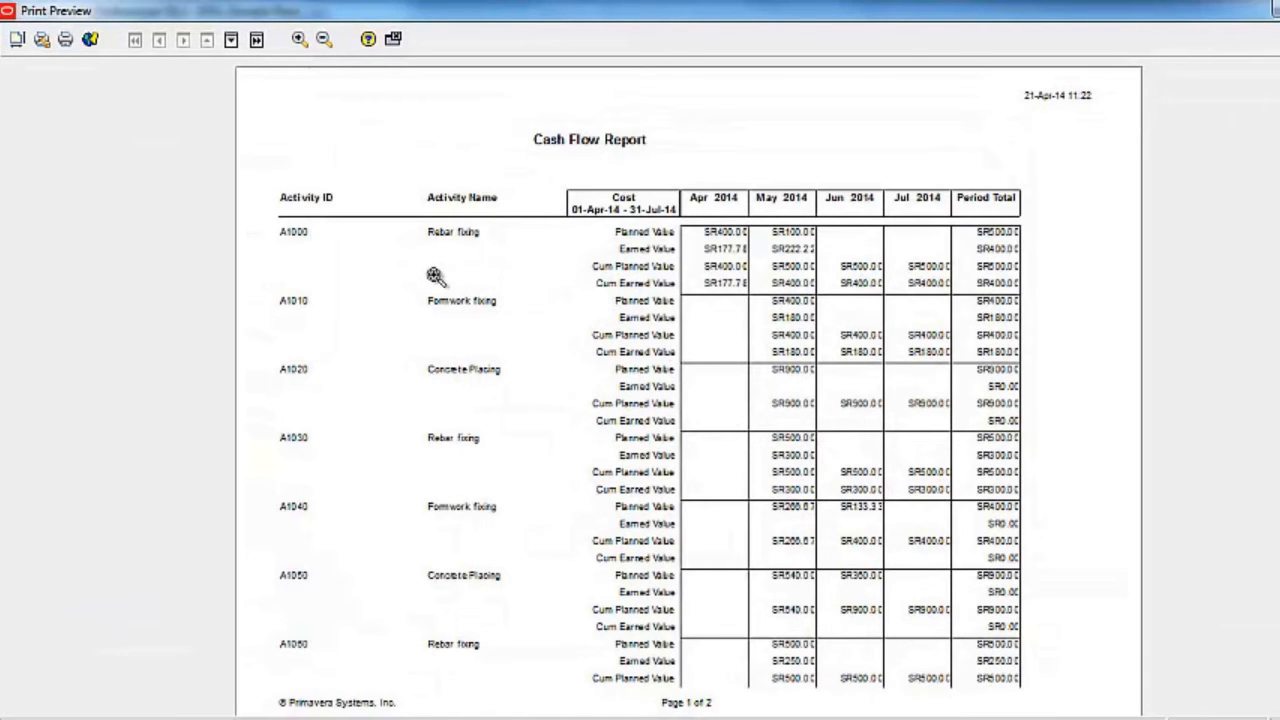
{"action": "mouse_move", "coordinate": [504, 302]}
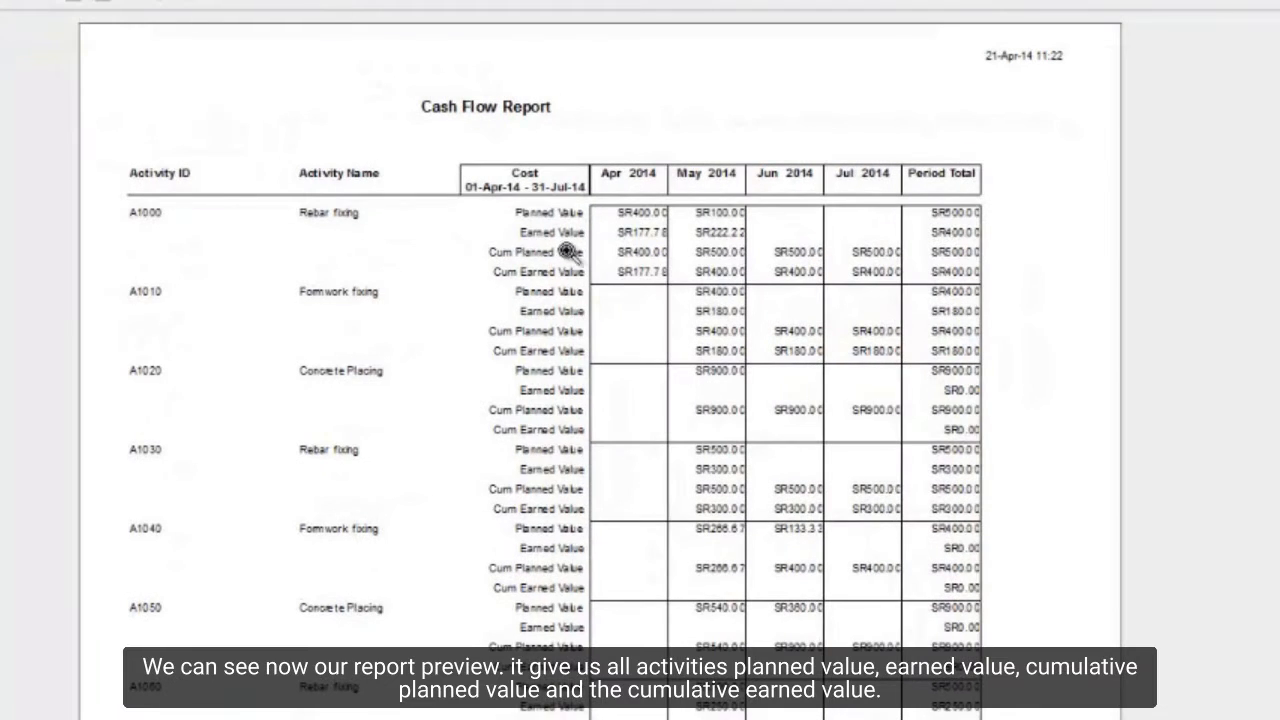
{"action": "mouse_move", "coordinate": [592, 262]}
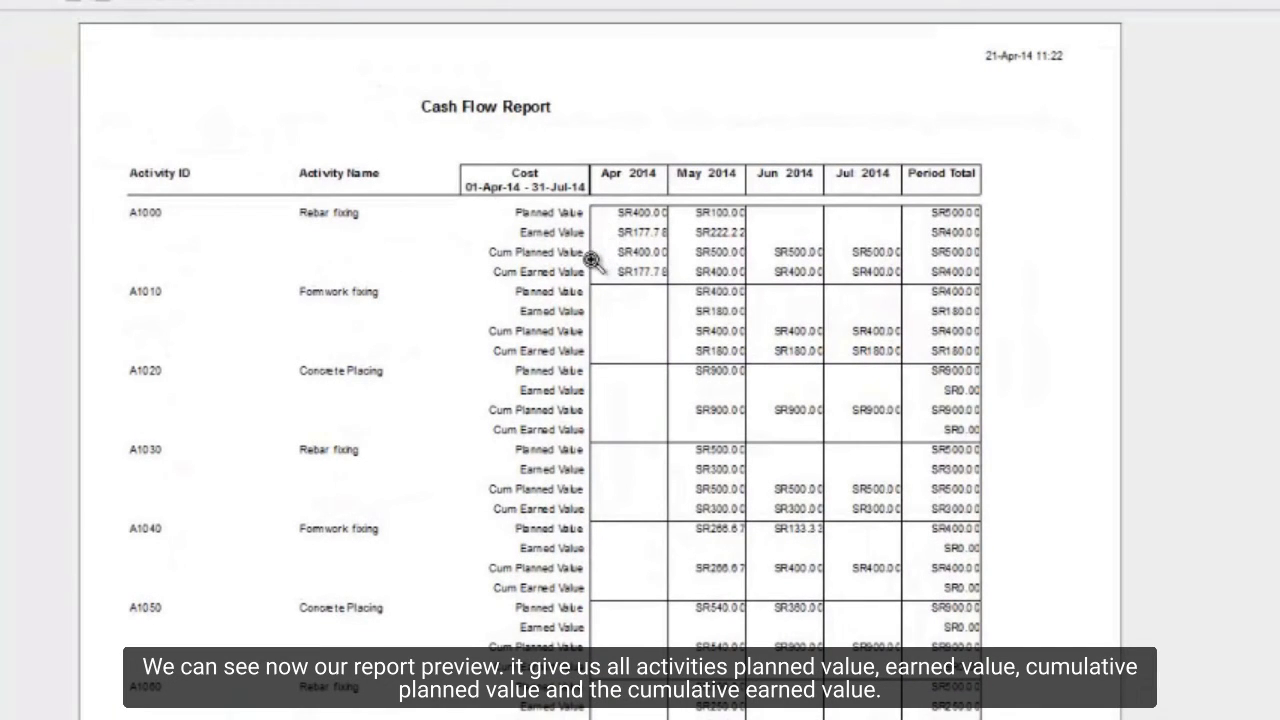
{"action": "mouse_move", "coordinate": [584, 292]}
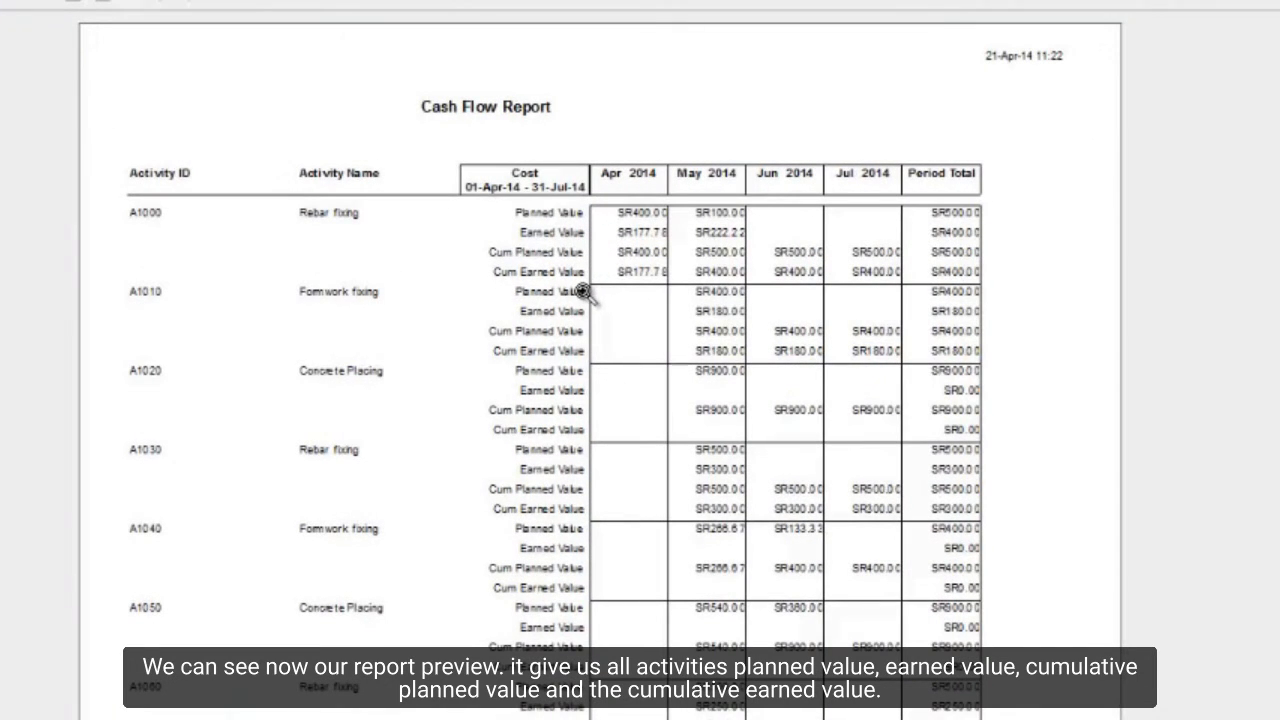
{"action": "mouse_move", "coordinate": [956, 288]}
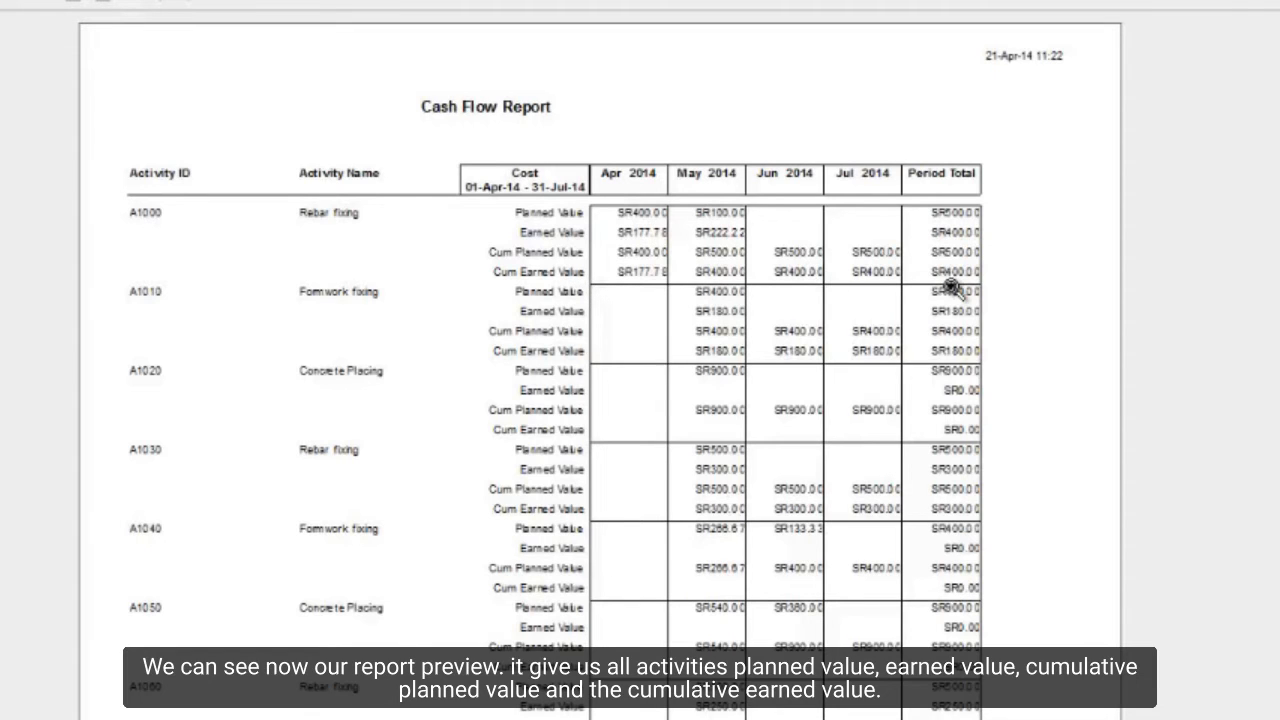
{"action": "mouse_move", "coordinate": [284, 258]}
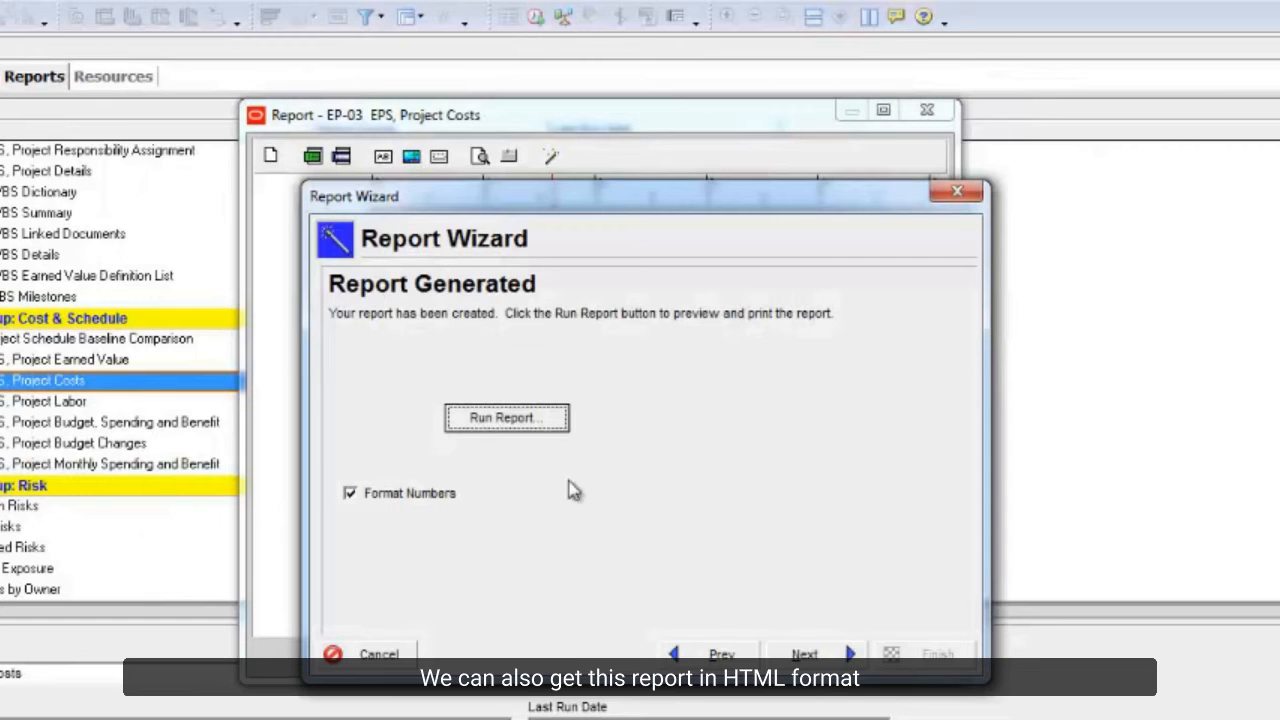
Step: Run the report as an HTML file saved to the Desktop, overwriting the existing copy
{"action": "left_click", "coordinate": [506, 418]}
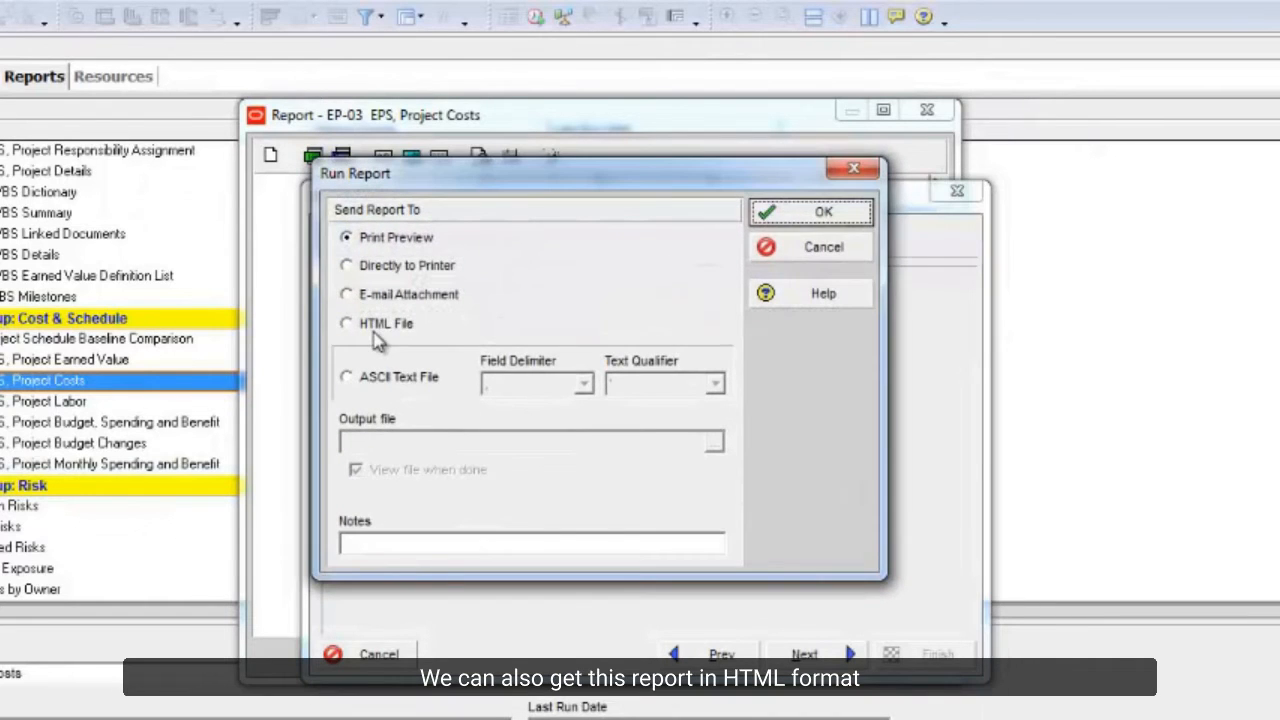
{"action": "left_click", "coordinate": [348, 324]}
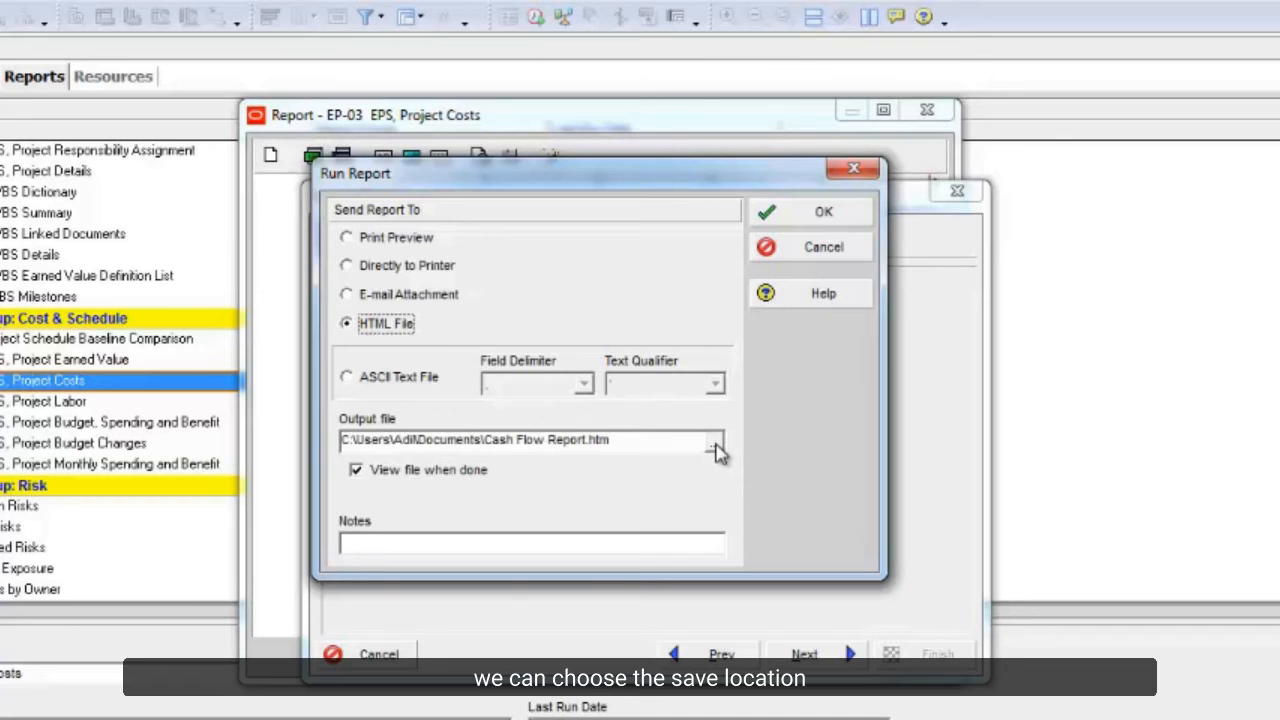
{"action": "left_click", "coordinate": [716, 440]}
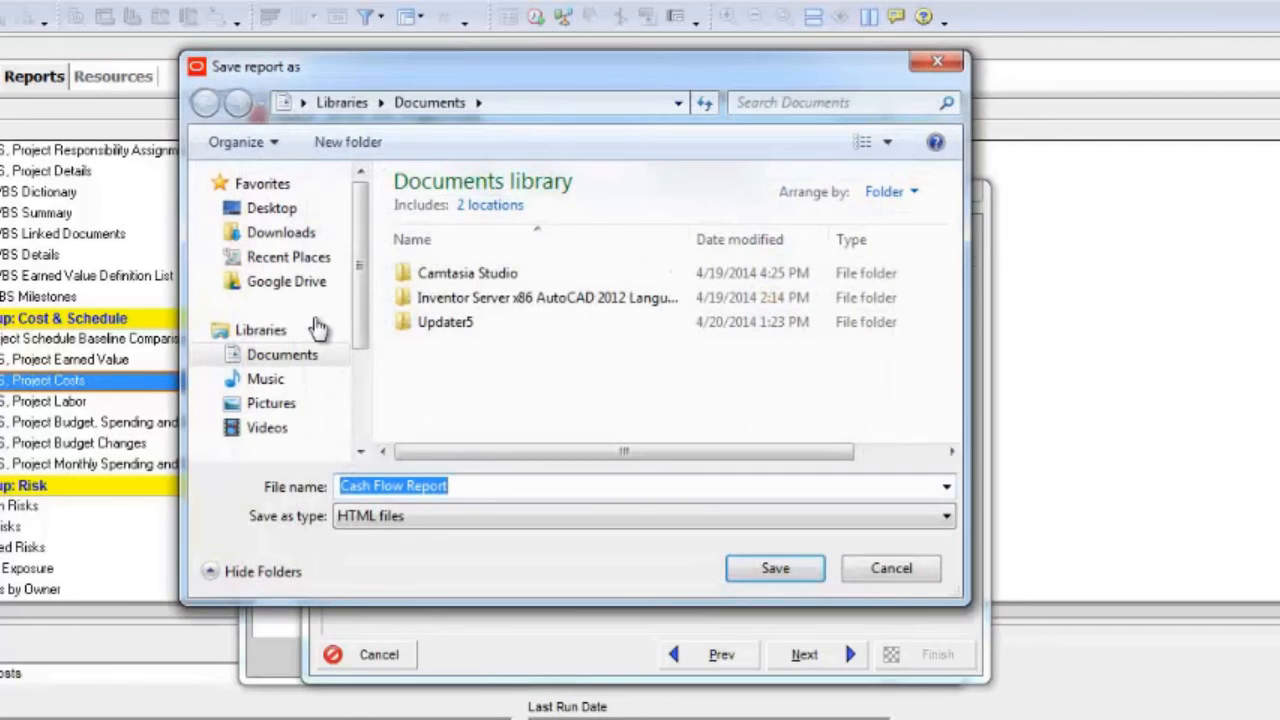
{"action": "left_click", "coordinate": [272, 208]}
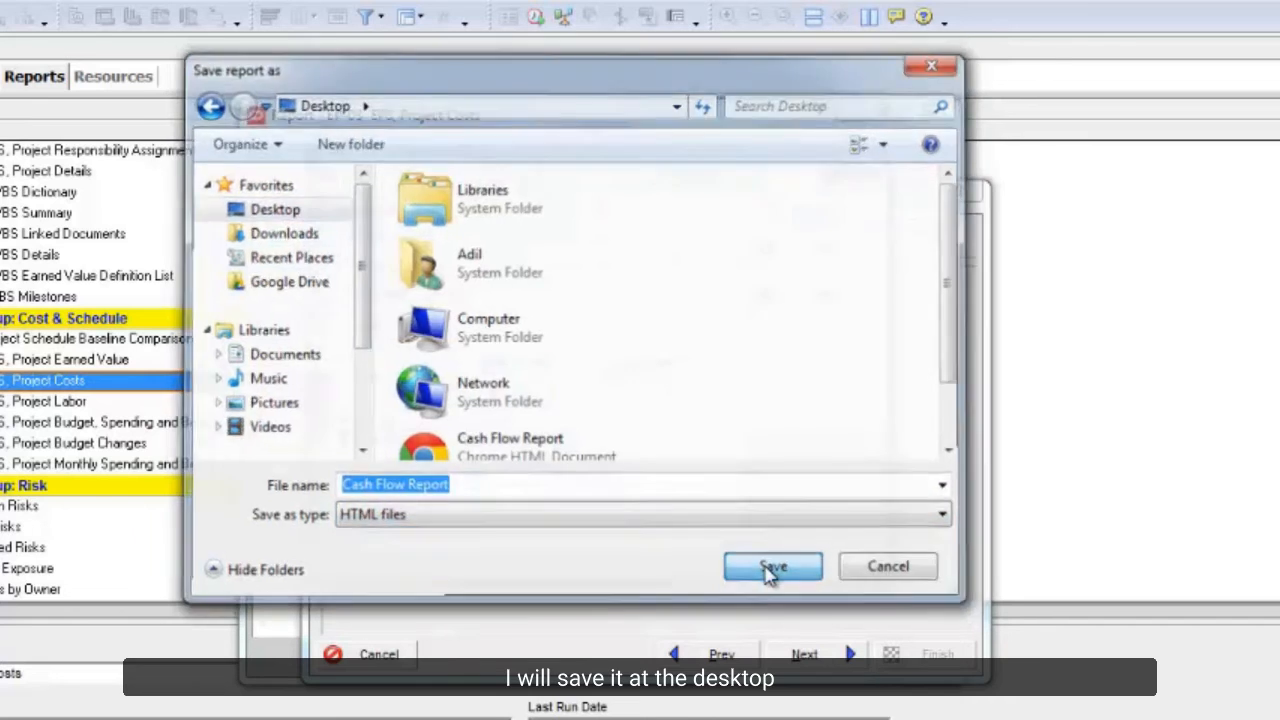
{"action": "left_click", "coordinate": [772, 566]}
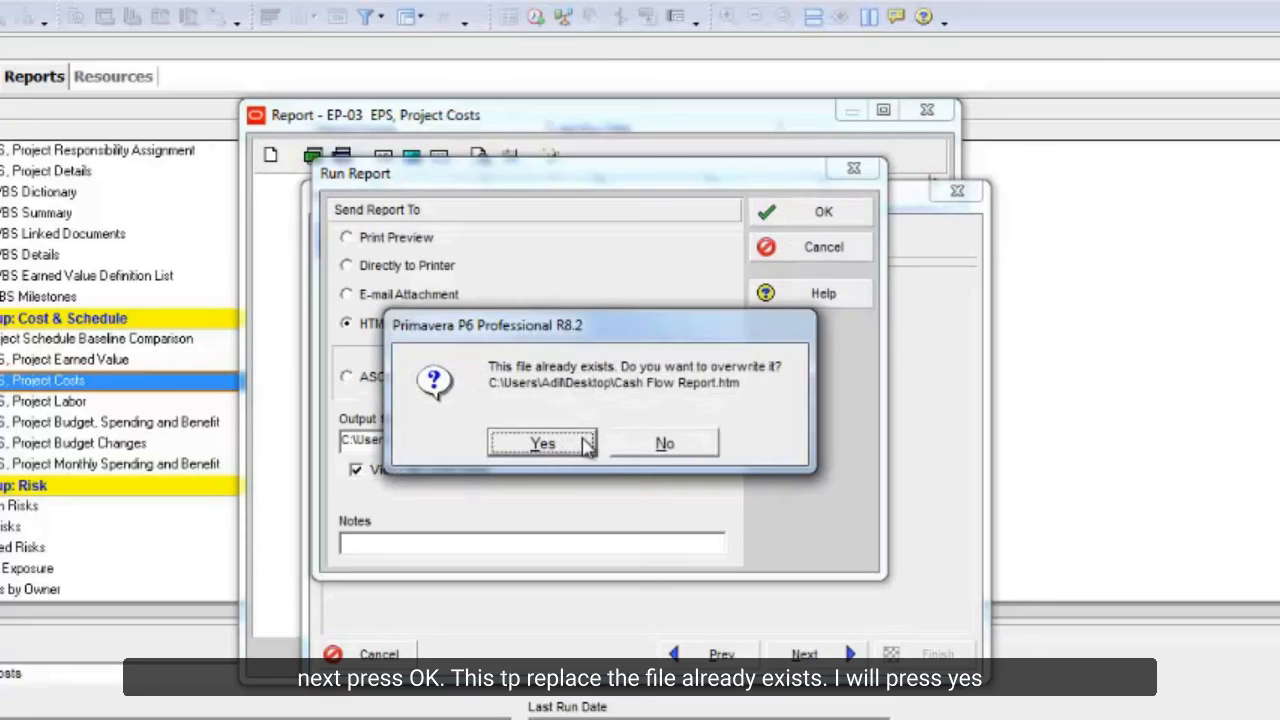
{"action": "left_click", "coordinate": [542, 444]}
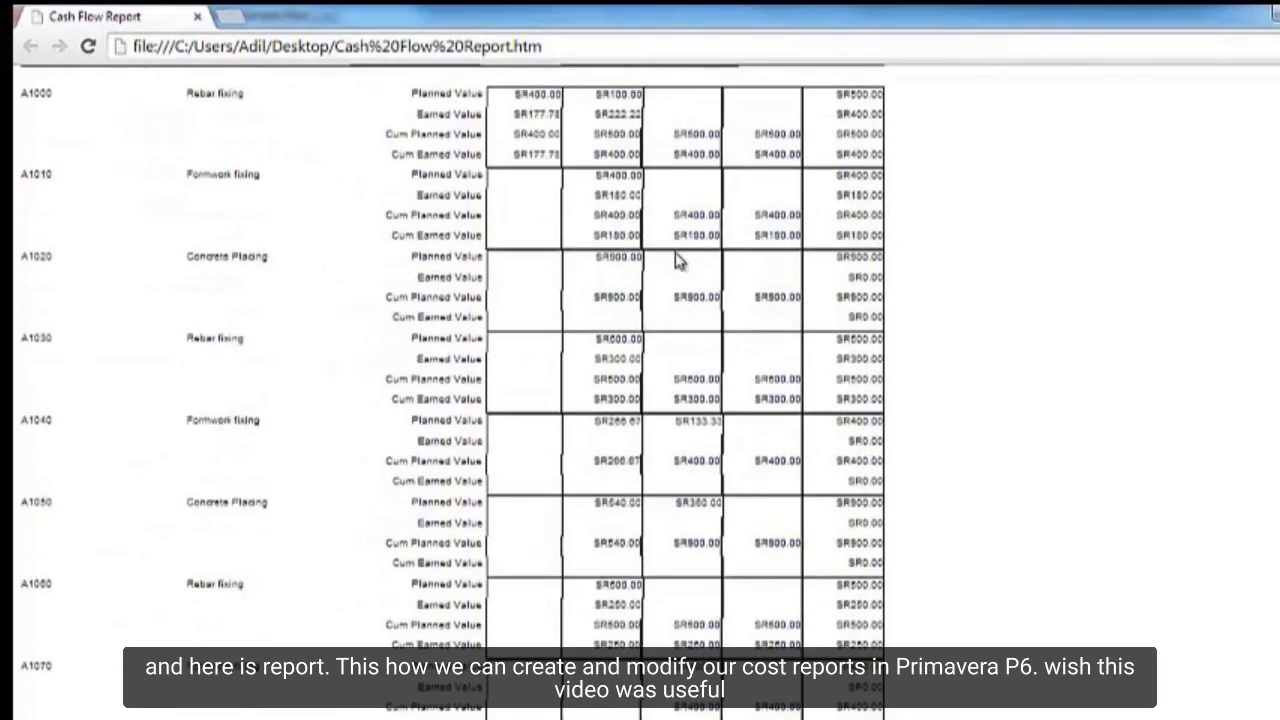
Step: Scroll through the HTML Cash Flow Report's activity rows in Chrome
{"action": "scroll", "scroll_direction": "up", "scroll_amount": 3}
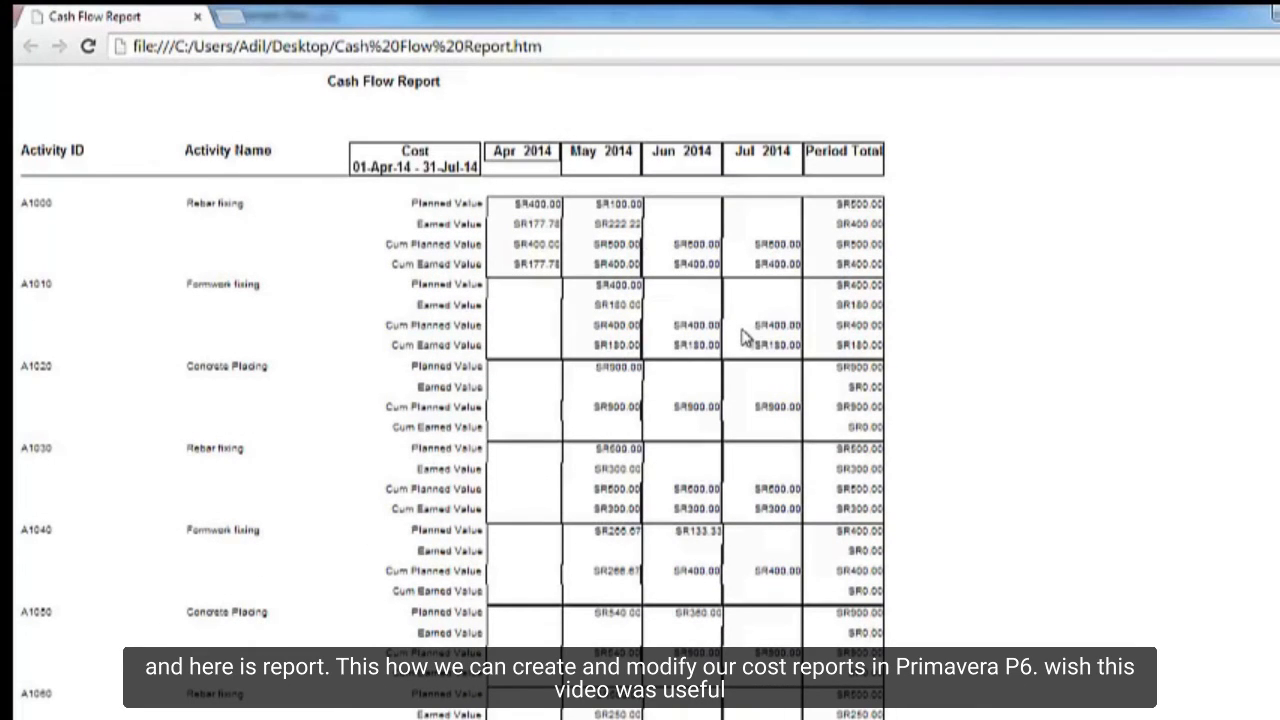
{"action": "scroll", "scroll_direction": "down", "scroll_amount": 3}
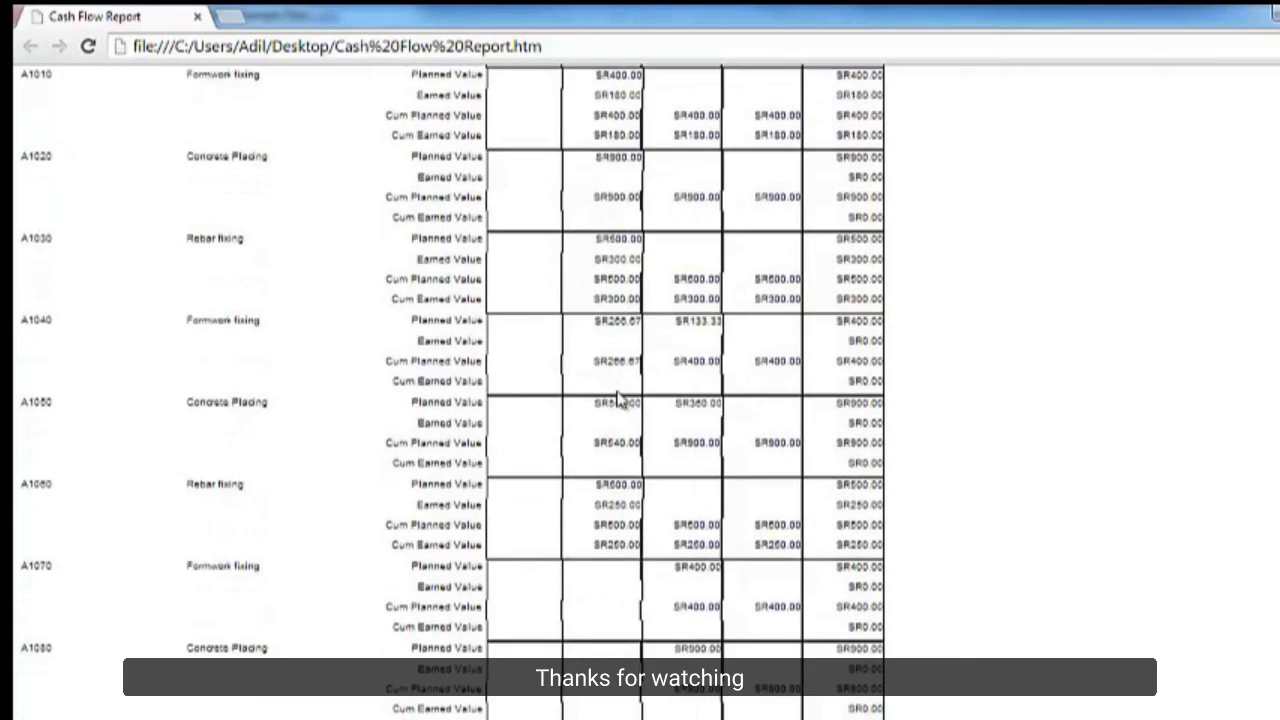
{"action": "mouse_move", "coordinate": [662, 620]}
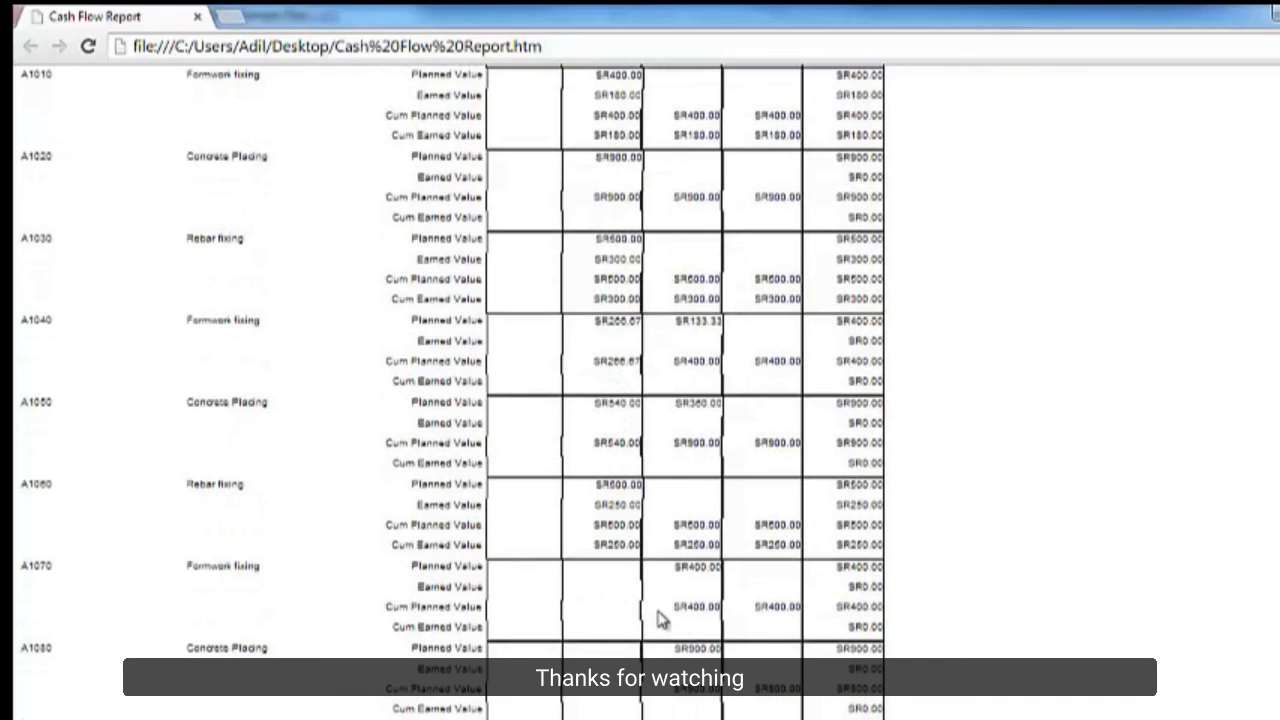